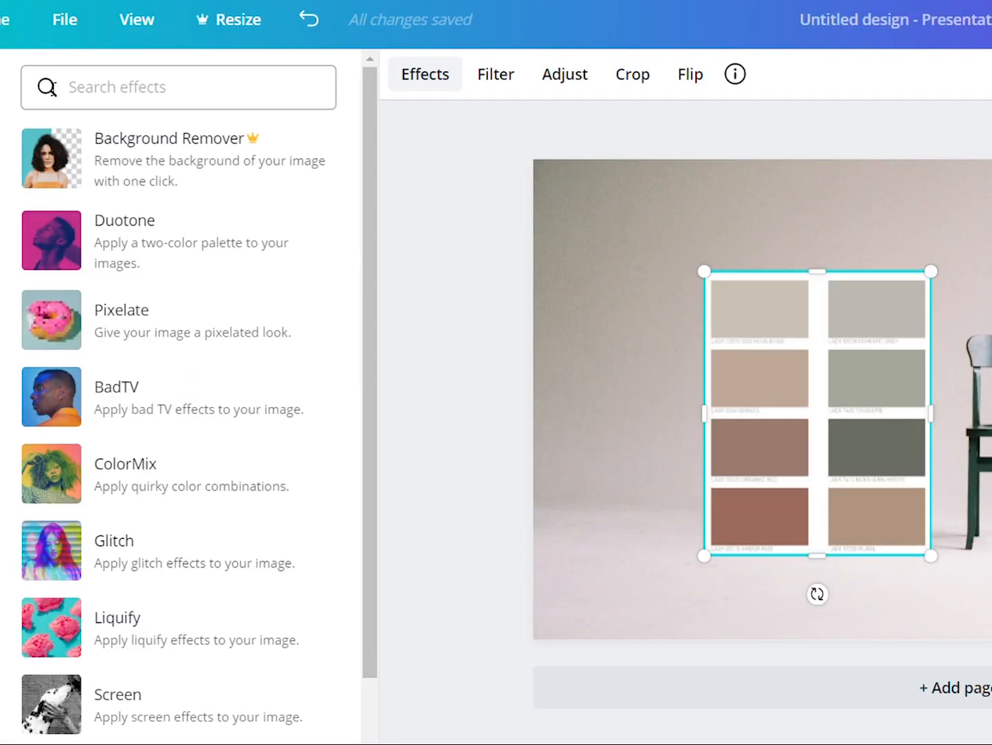
Create a new desktop folder in Finder and name it 'Moodboard Demo'
left_click(564, 74)
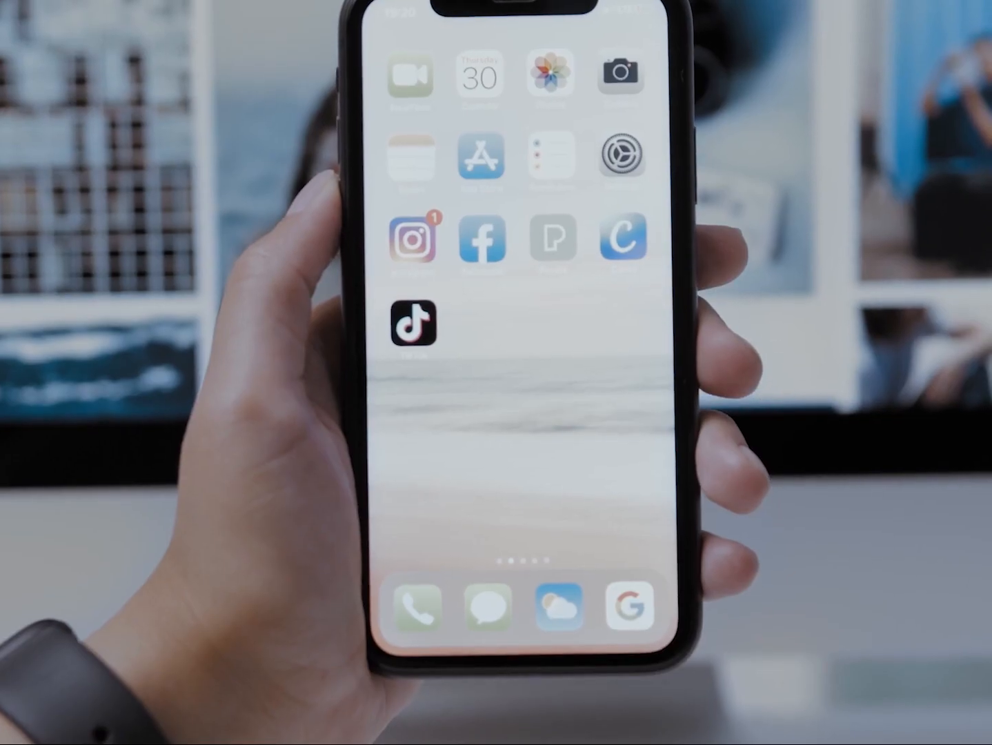
left_click(618, 243)
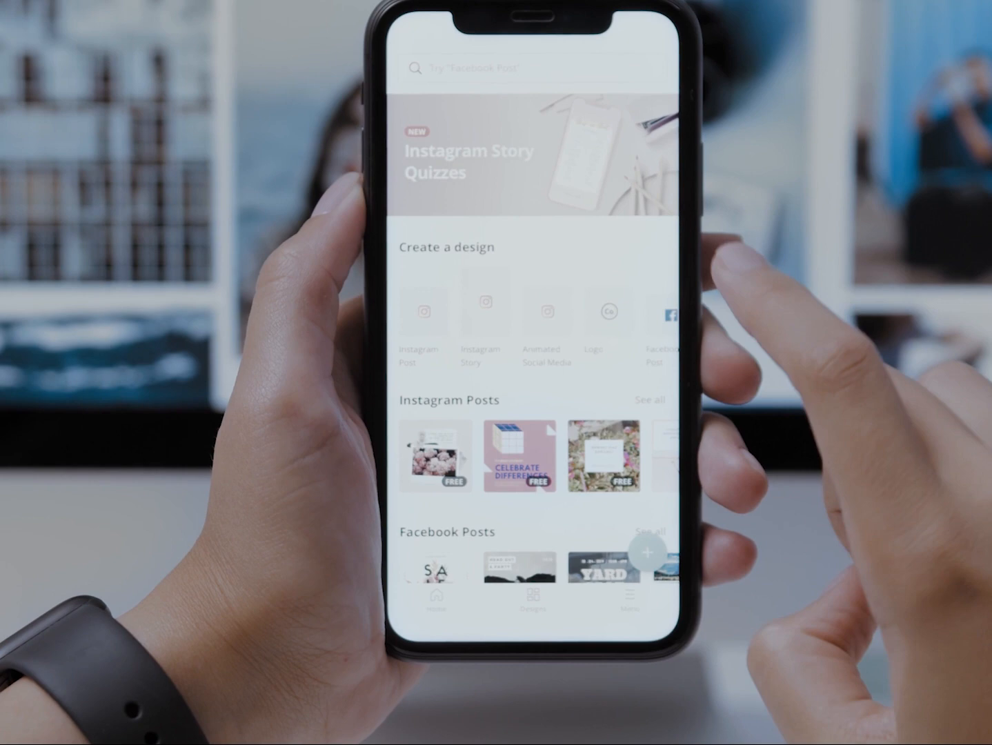
scroll("down", 3)
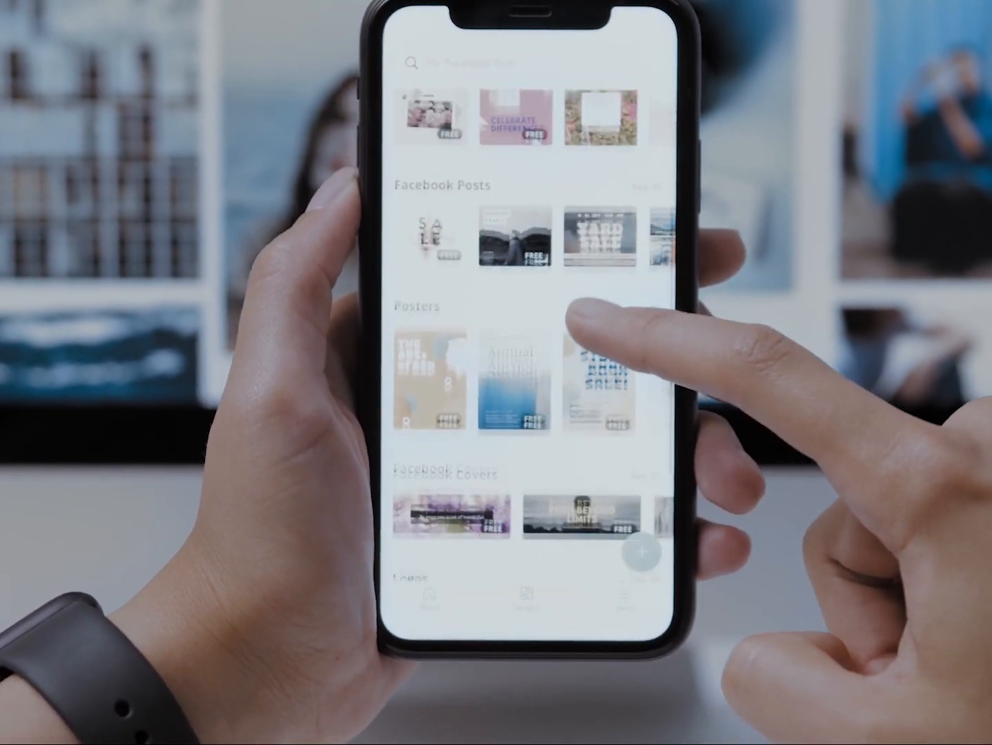
scroll("down", 3)
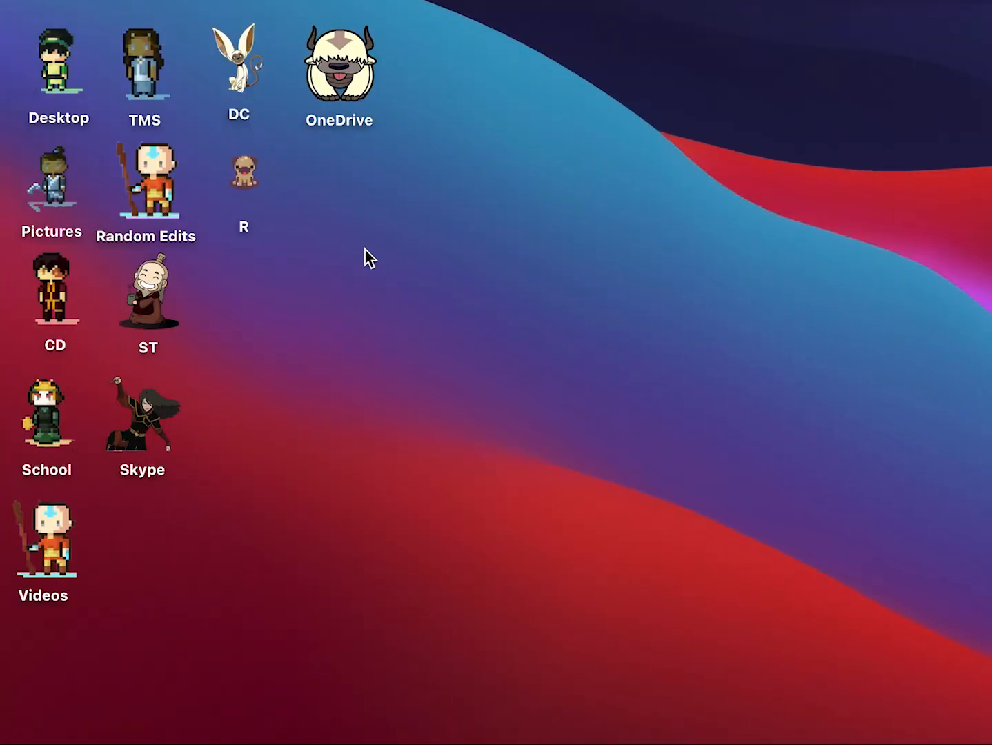
mouse_move(342, 162)
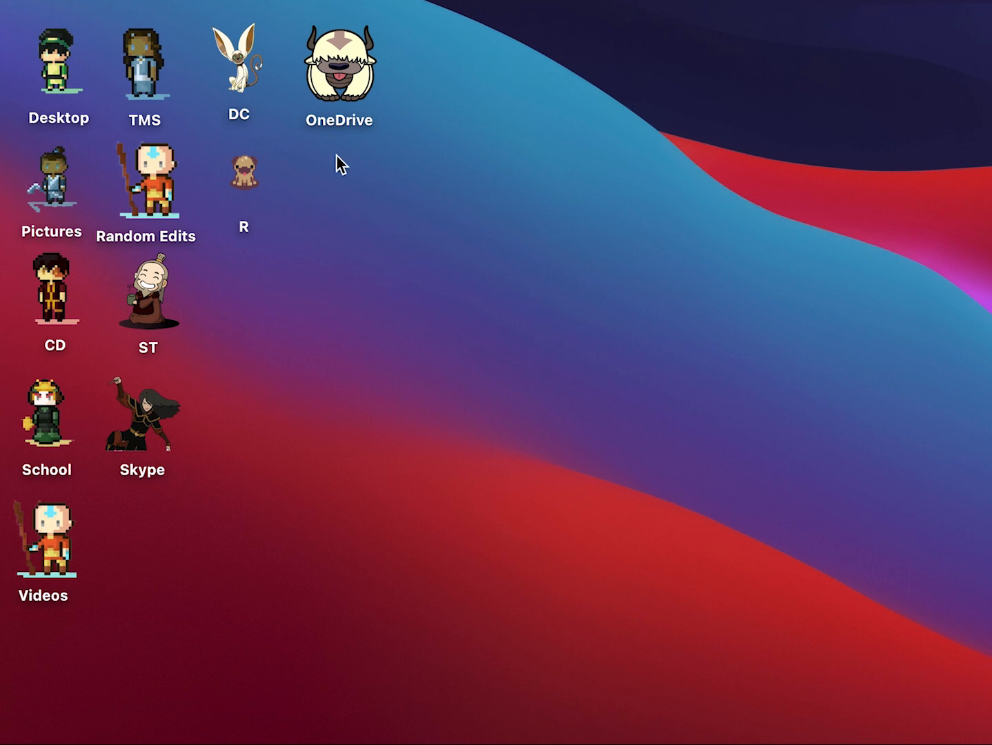
mouse_move(431, 269)
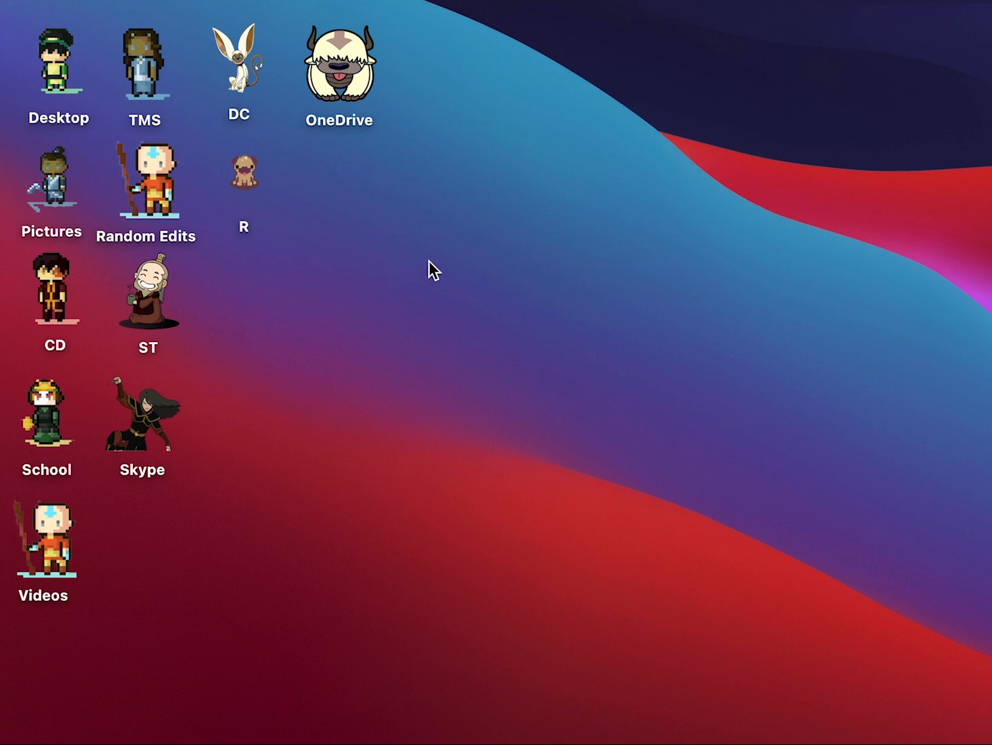
right_click(431, 269)
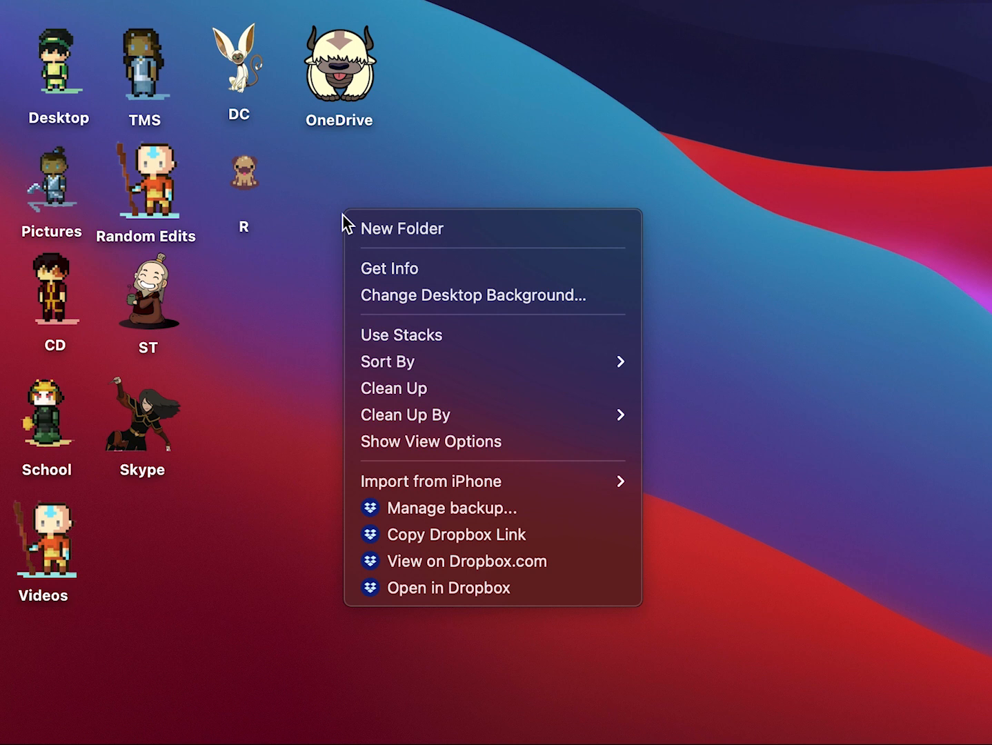
mouse_move(432, 228)
type("Mood")
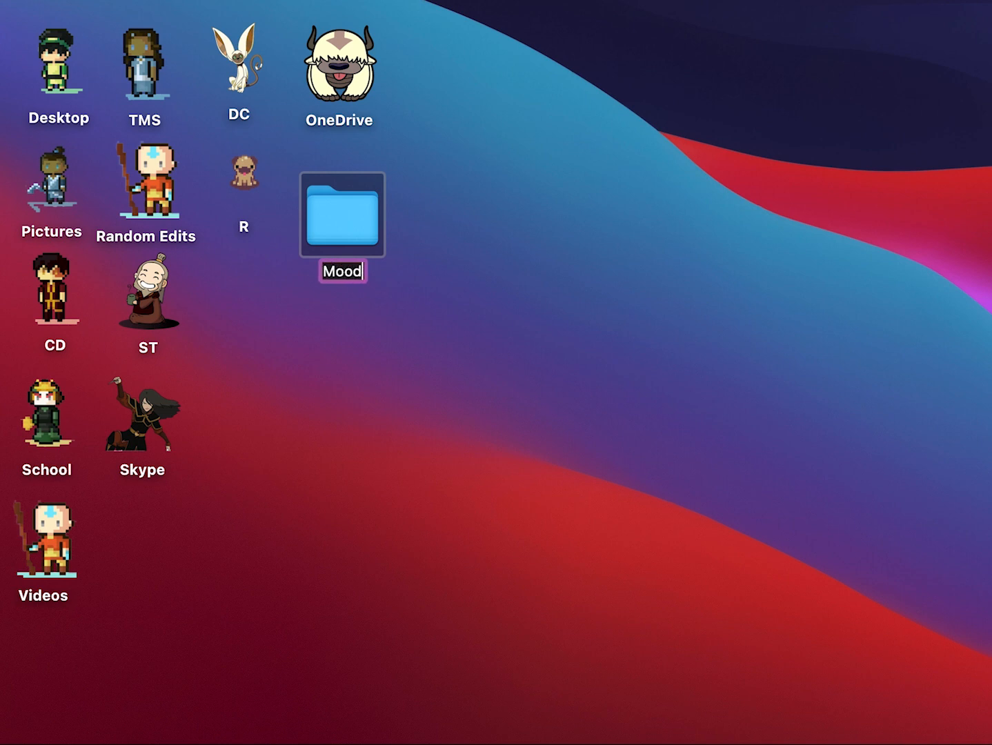
type("board Demo")
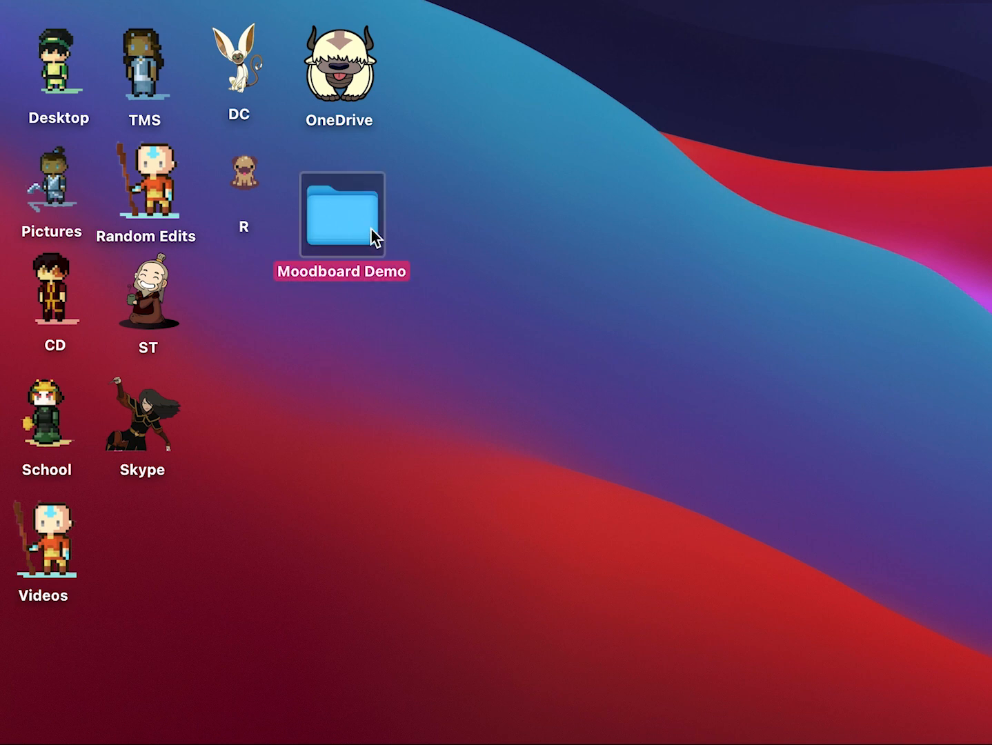
left_click_drag(343, 212, 358, 195)
type("pin")
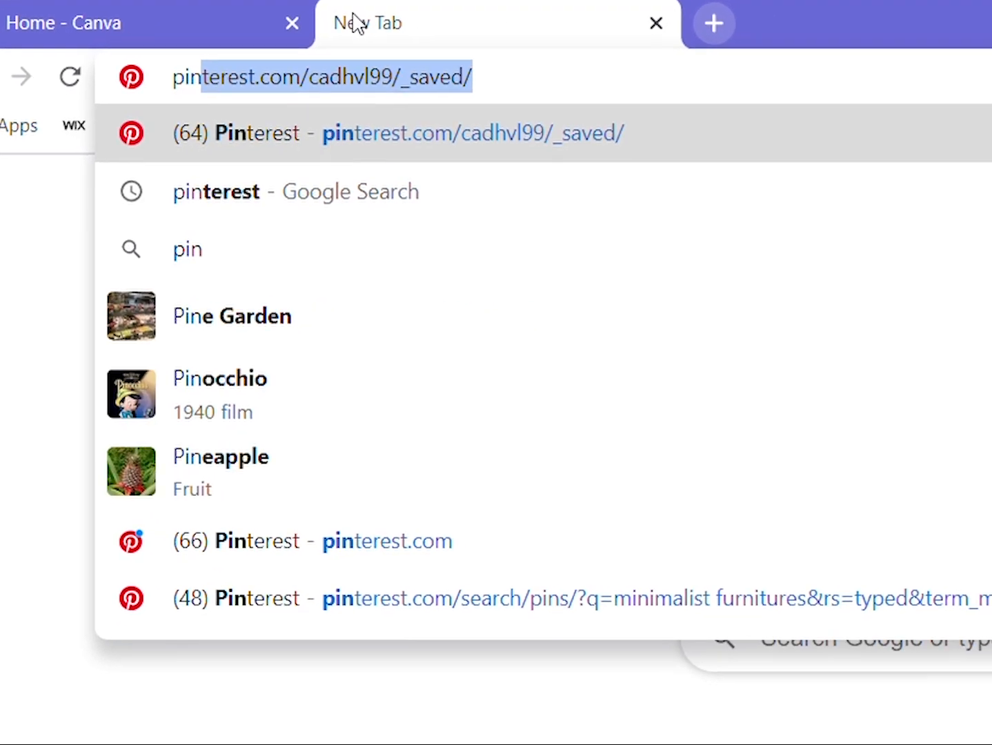
Open the saved Pinterest pins page and scroll through the interior photos
left_click(472, 133)
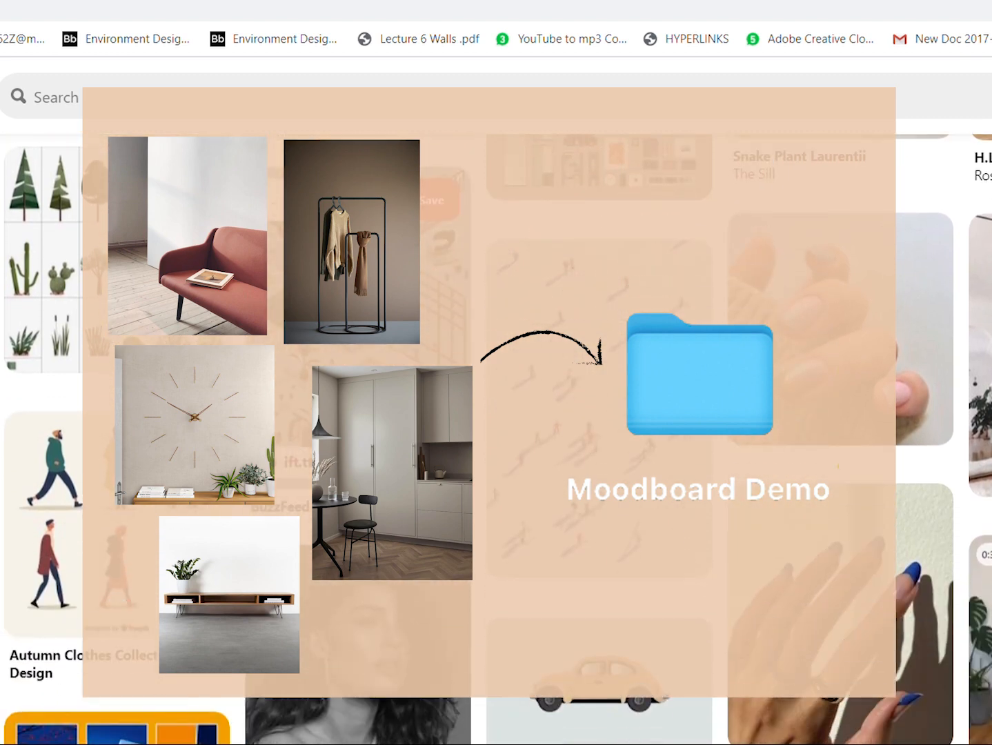
scroll("down", 3)
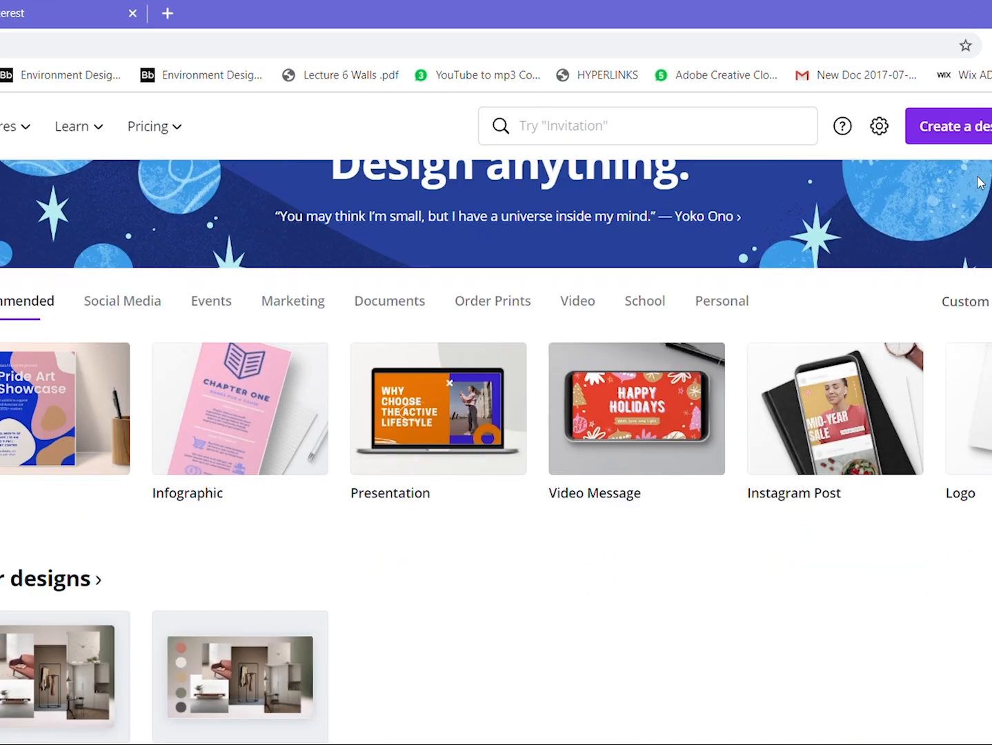
Start a blank Presentation design and browse the stock Photos library
left_click(438, 409)
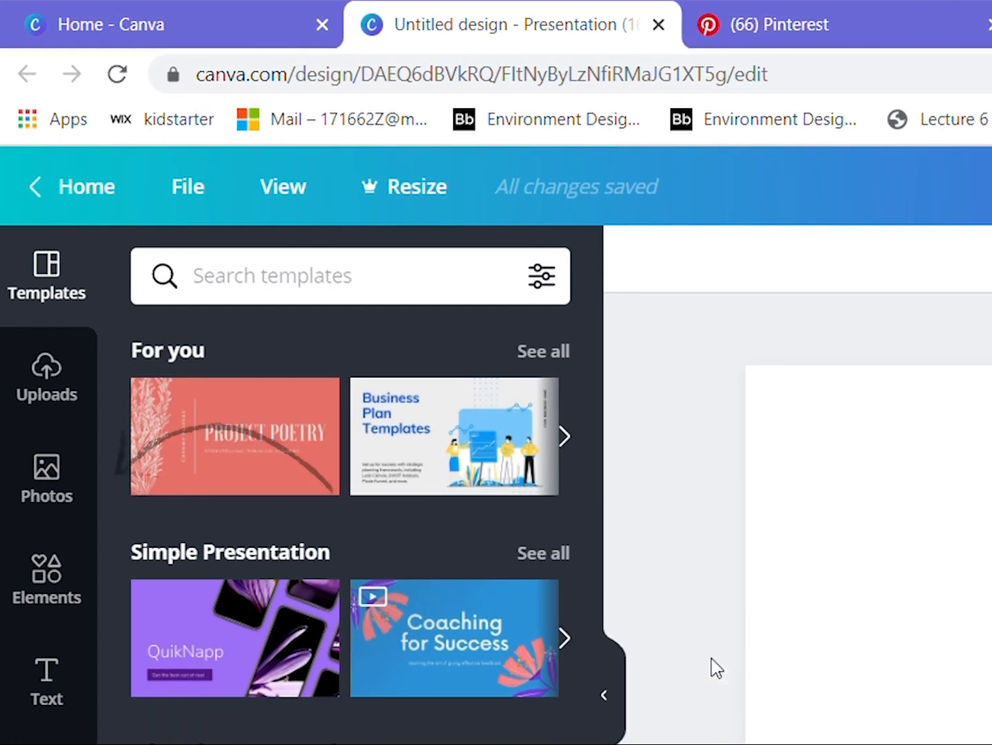
left_click(47, 479)
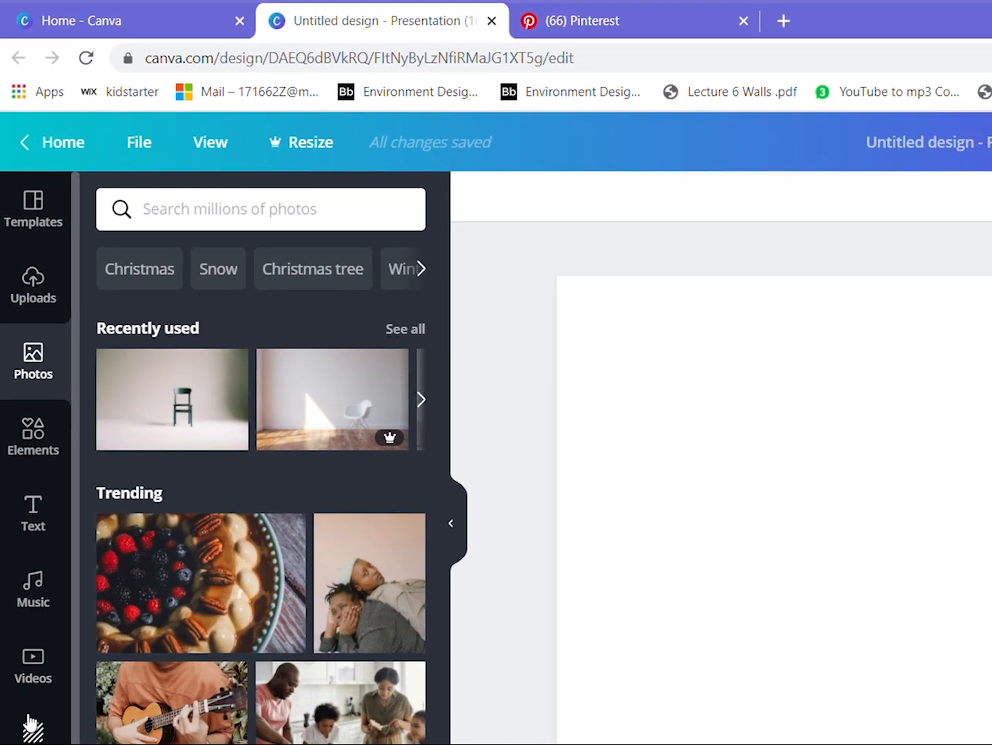
scroll("down", 3)
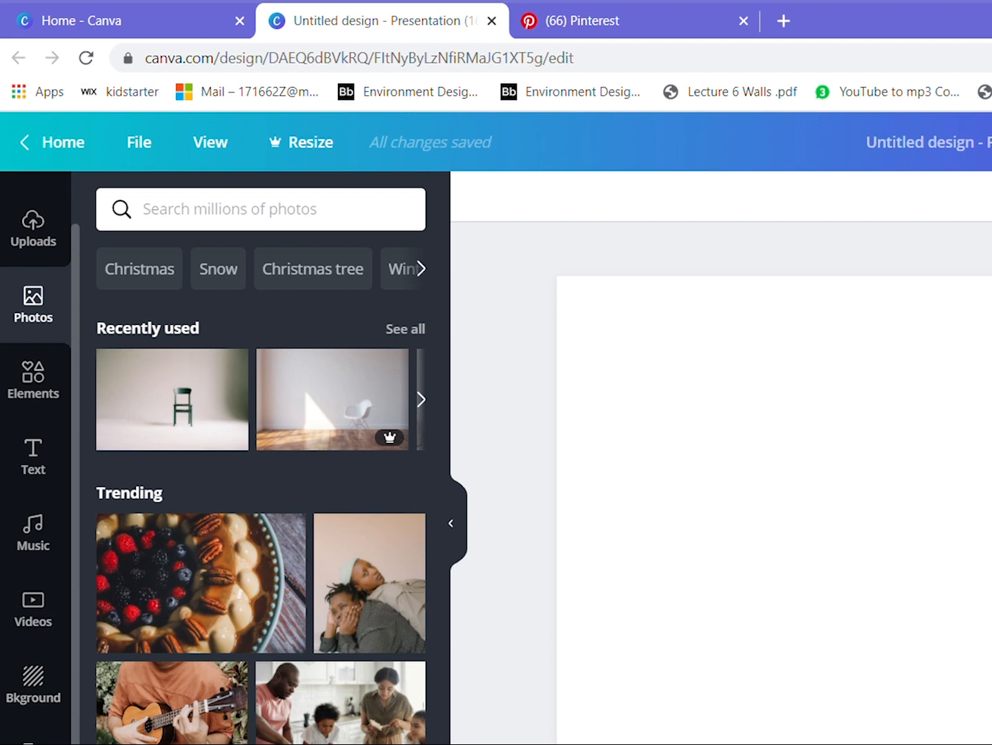
scroll("down", 3)
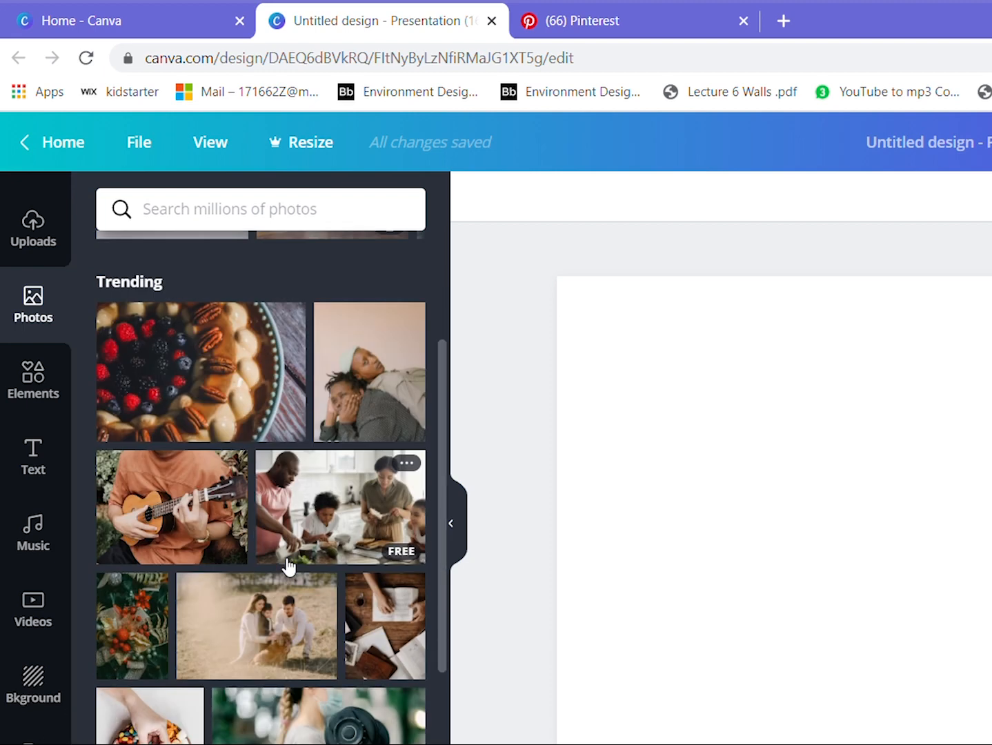
scroll("down", 3)
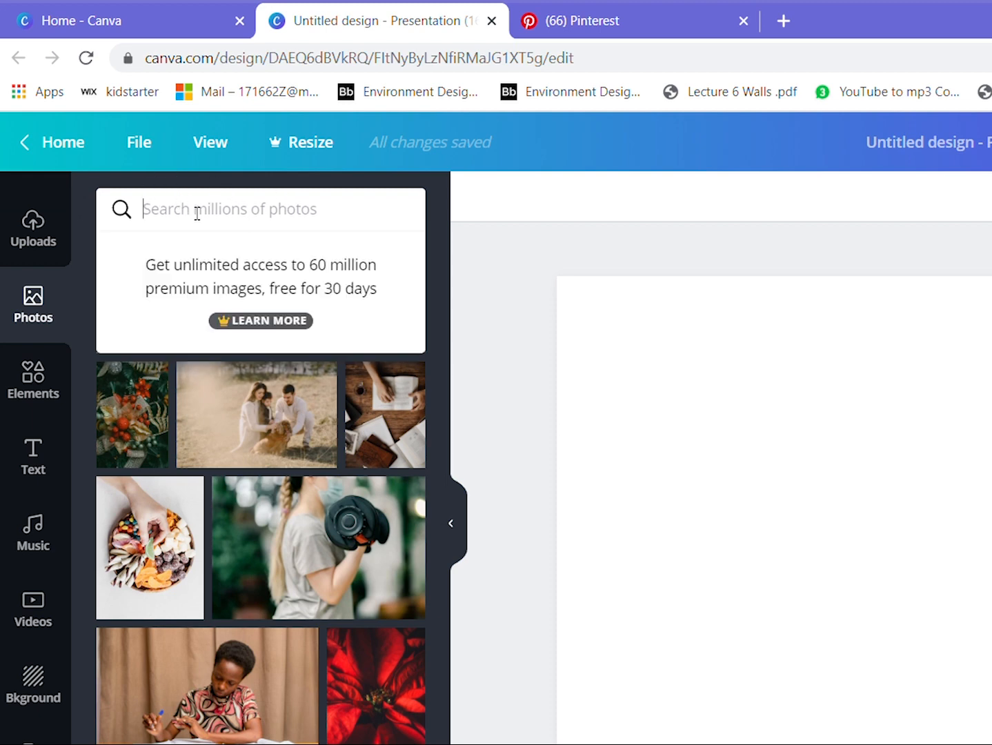
Search Photos for 'minimalist' and add the lone dark chair photo
type("Minimla")
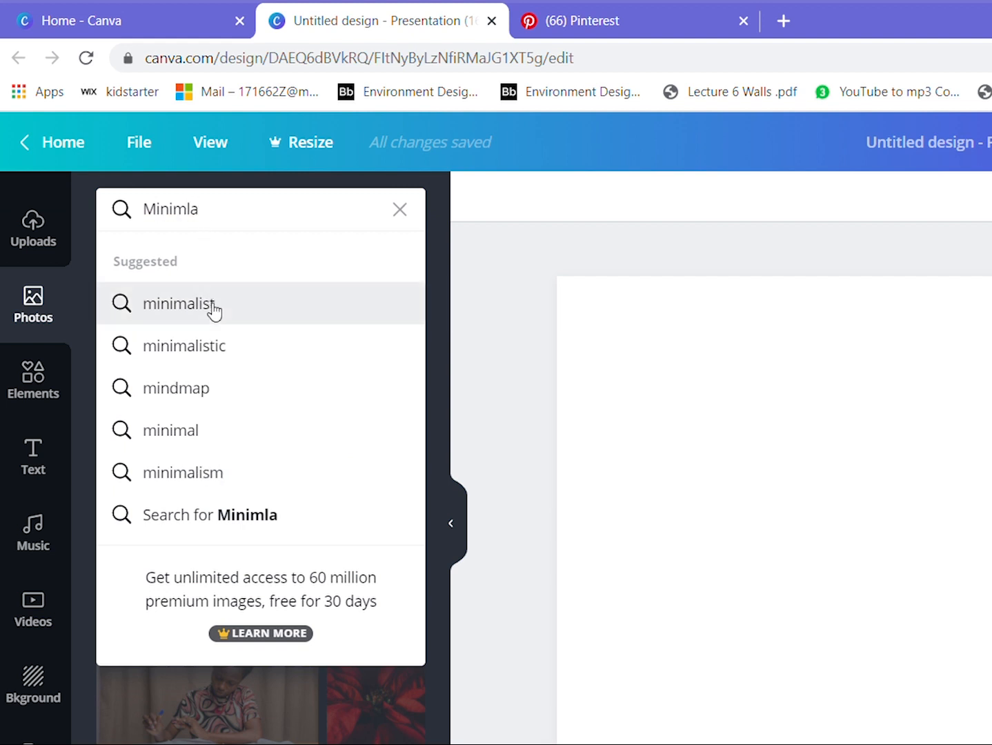
left_click(178, 303)
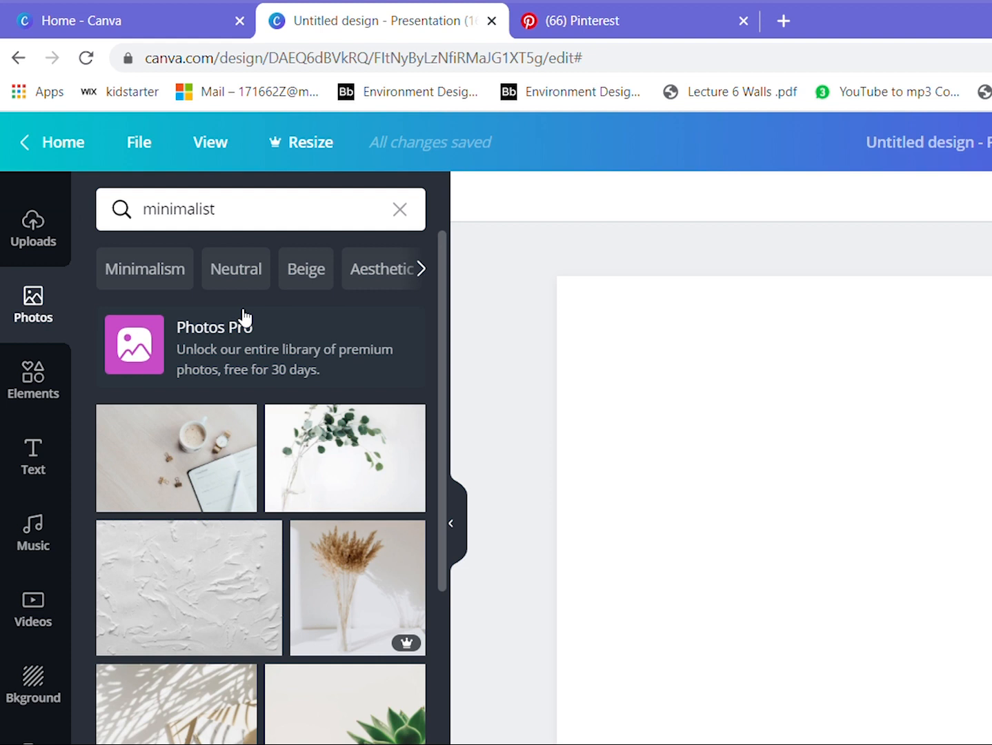
mouse_move(338, 342)
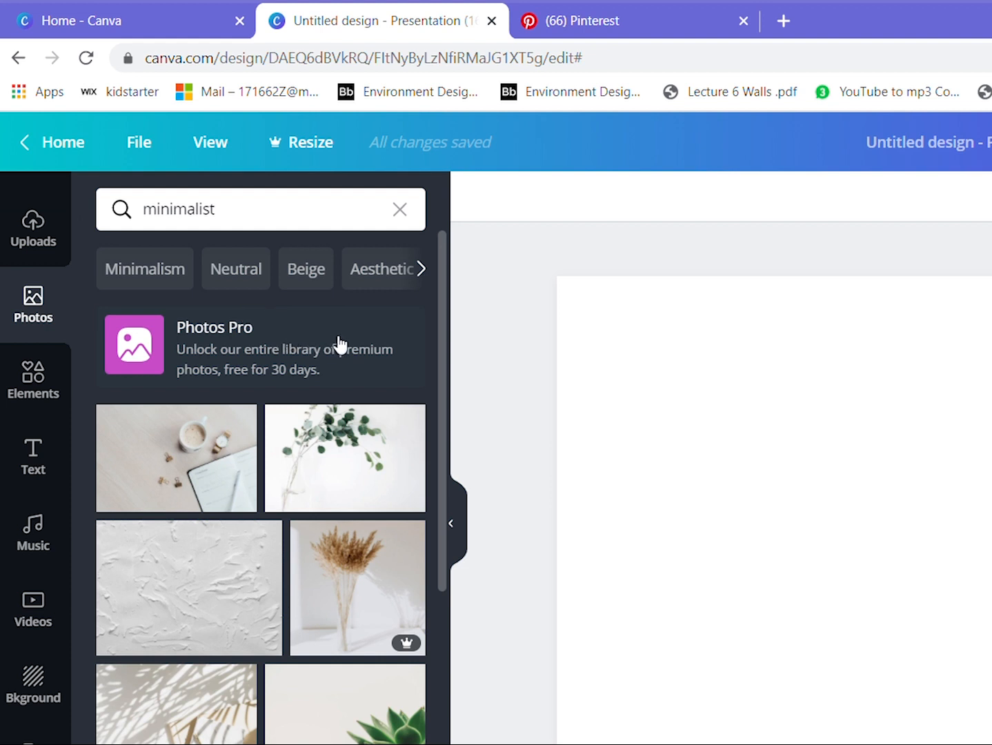
mouse_move(416, 402)
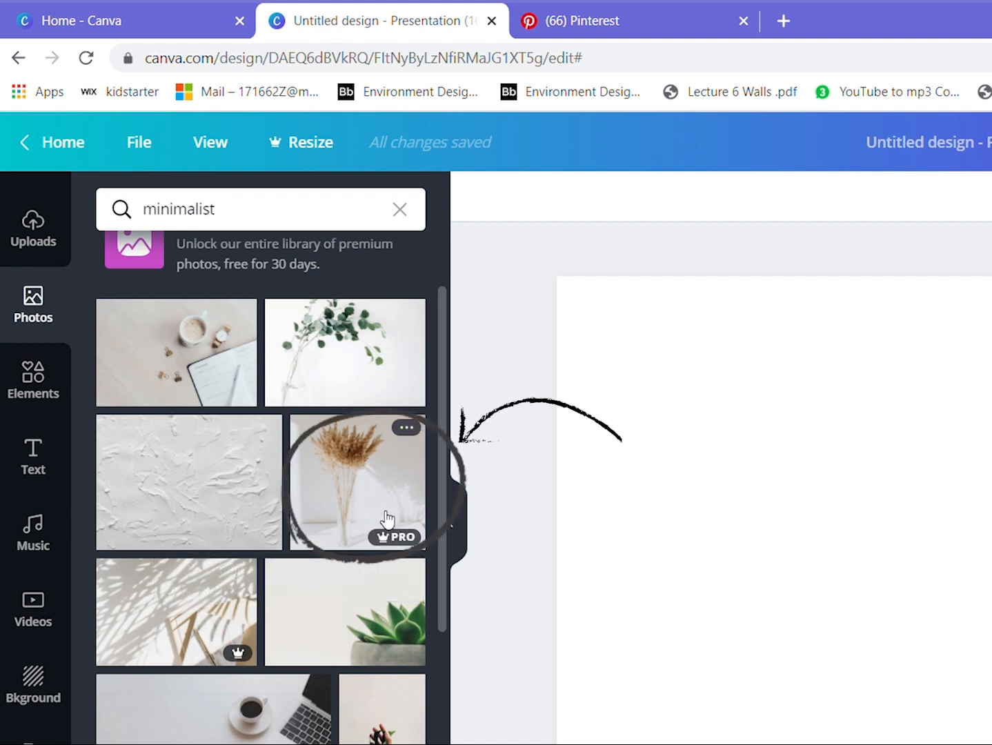
mouse_move(403, 548)
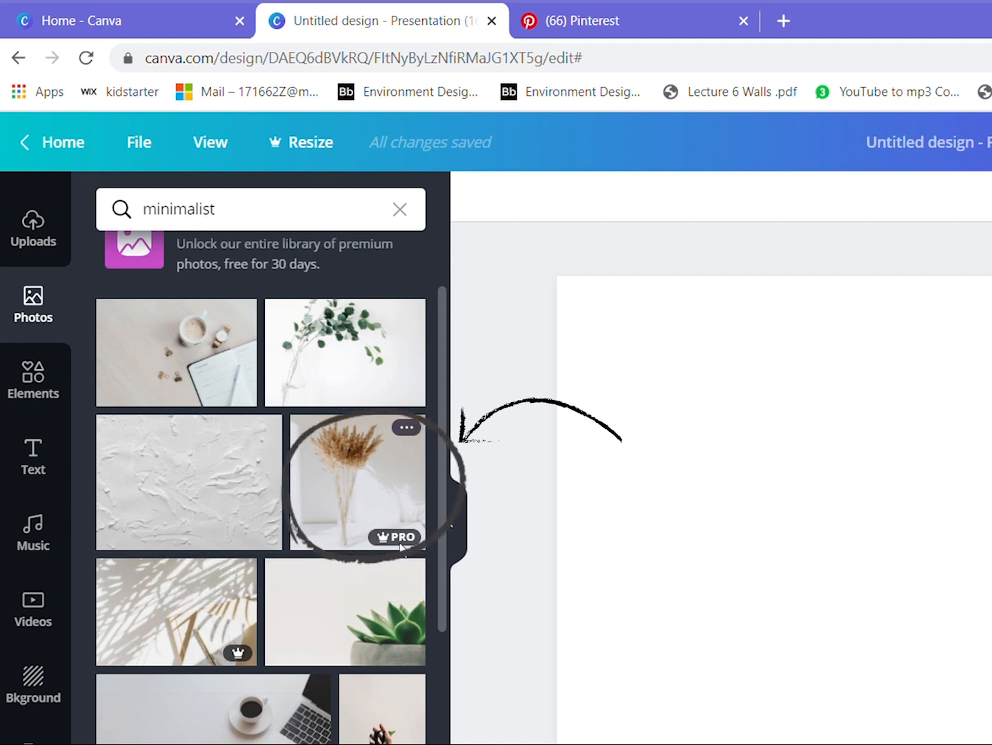
scroll("down", 3)
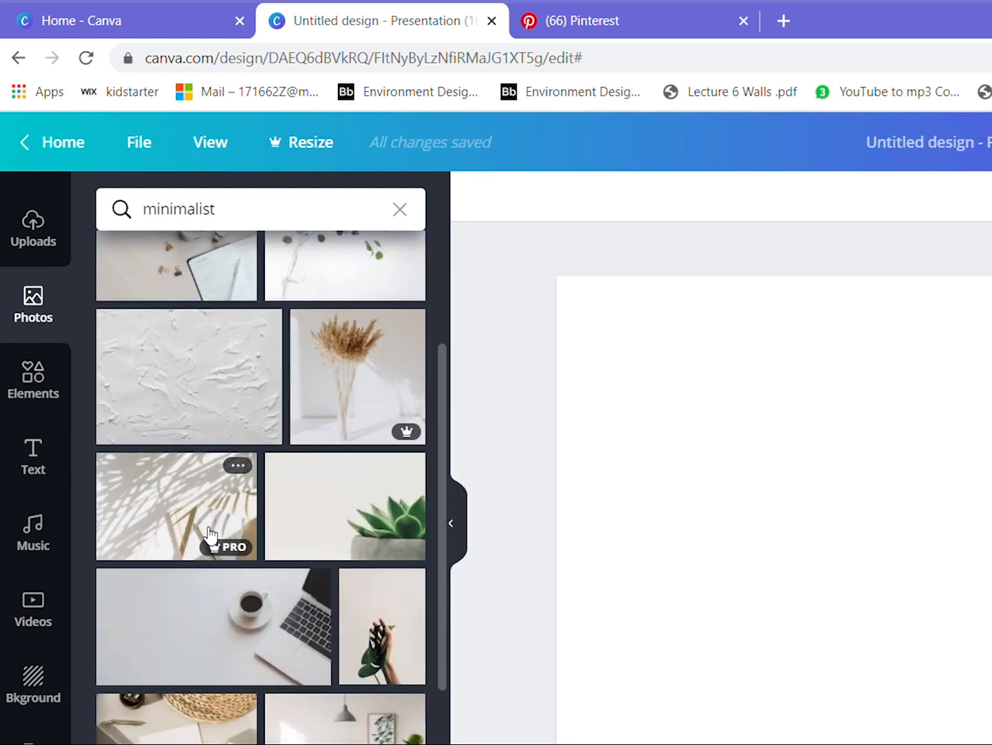
scroll("down", 3)
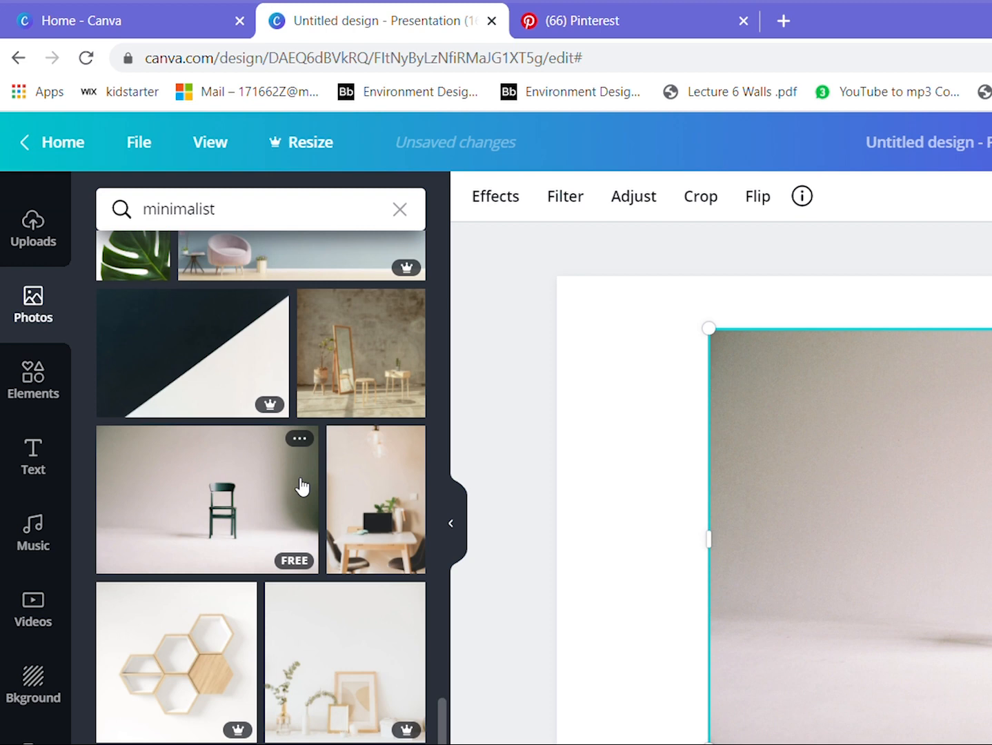
Stretch the chair photo to fill the whole slide as the background
left_click(207, 500)
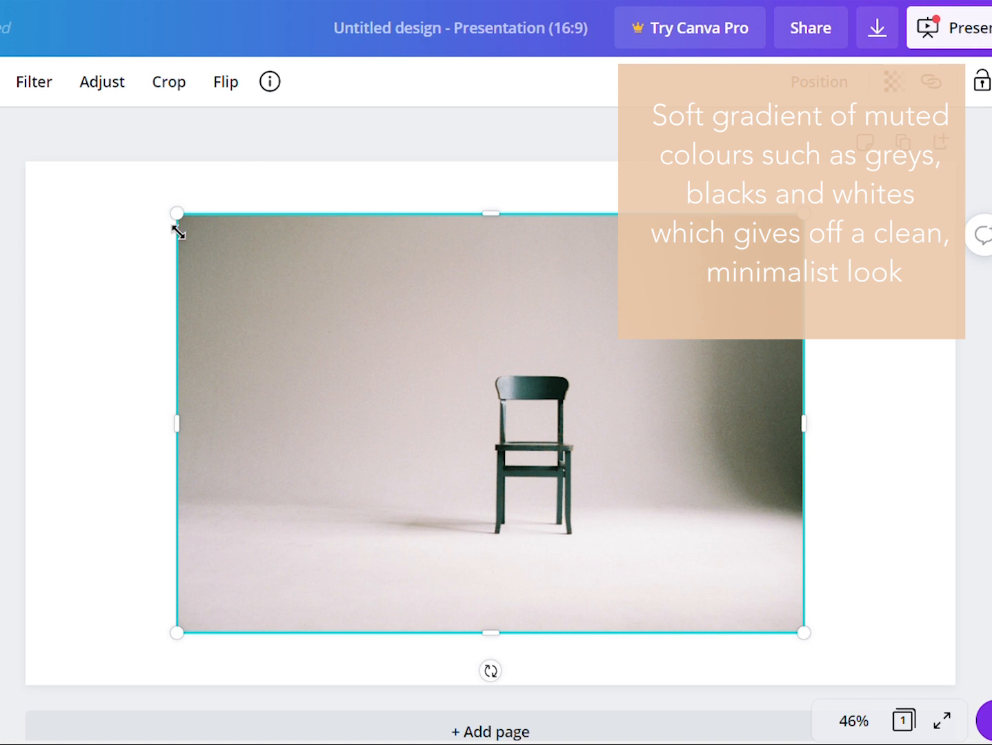
left_click_drag(177, 231, 98, 160)
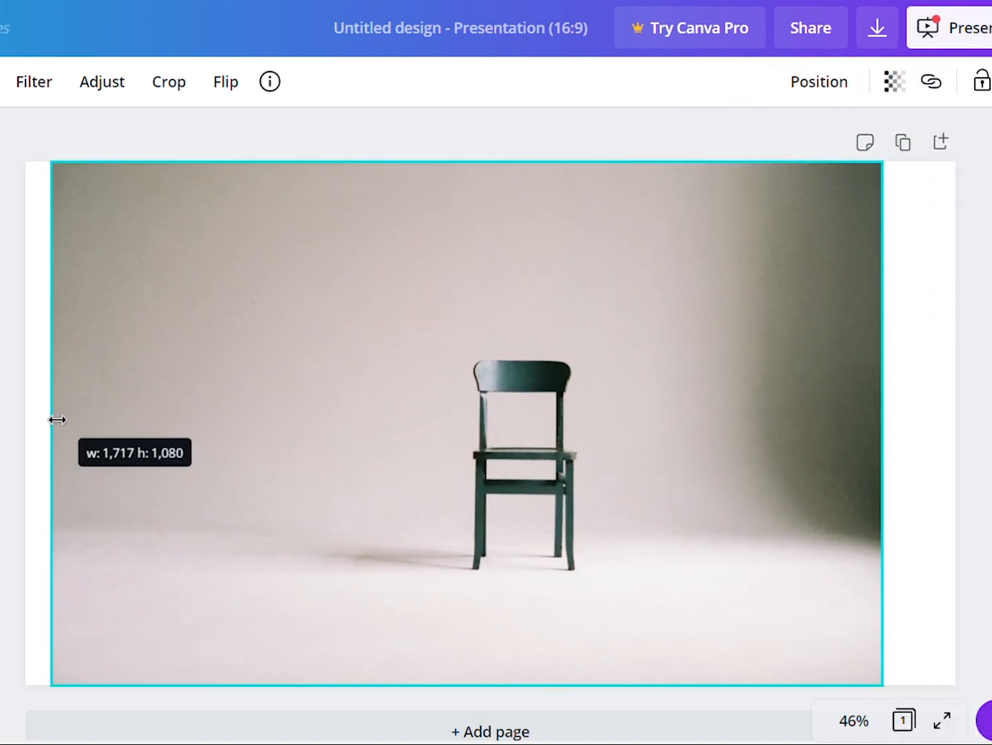
left_click_drag(57, 420, 27, 422)
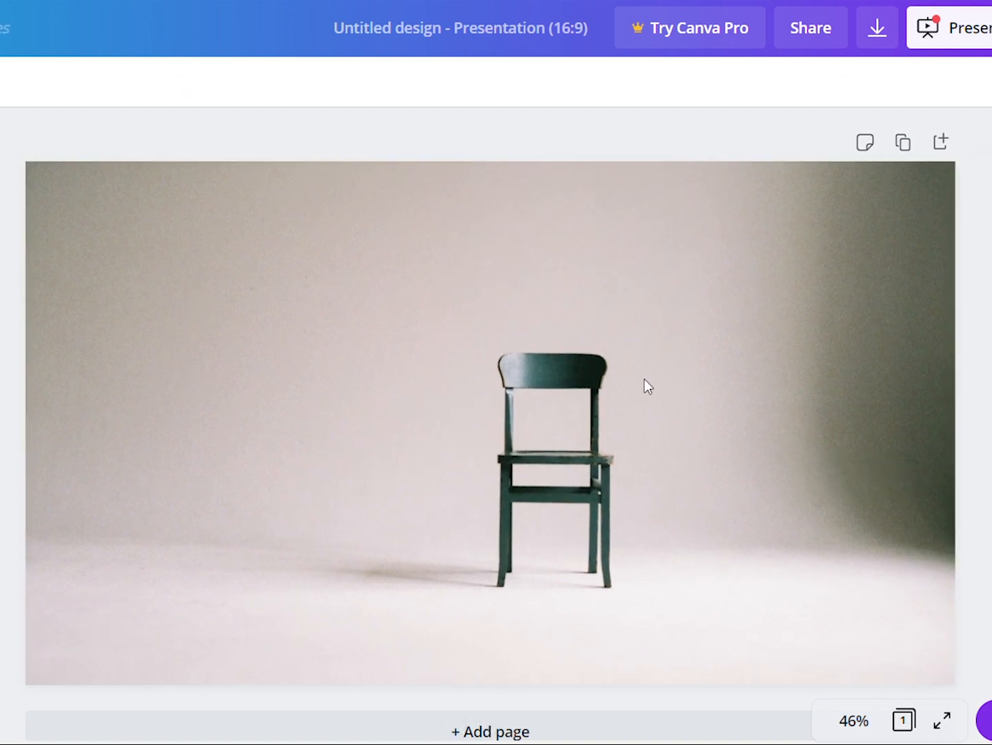
mouse_move(353, 520)
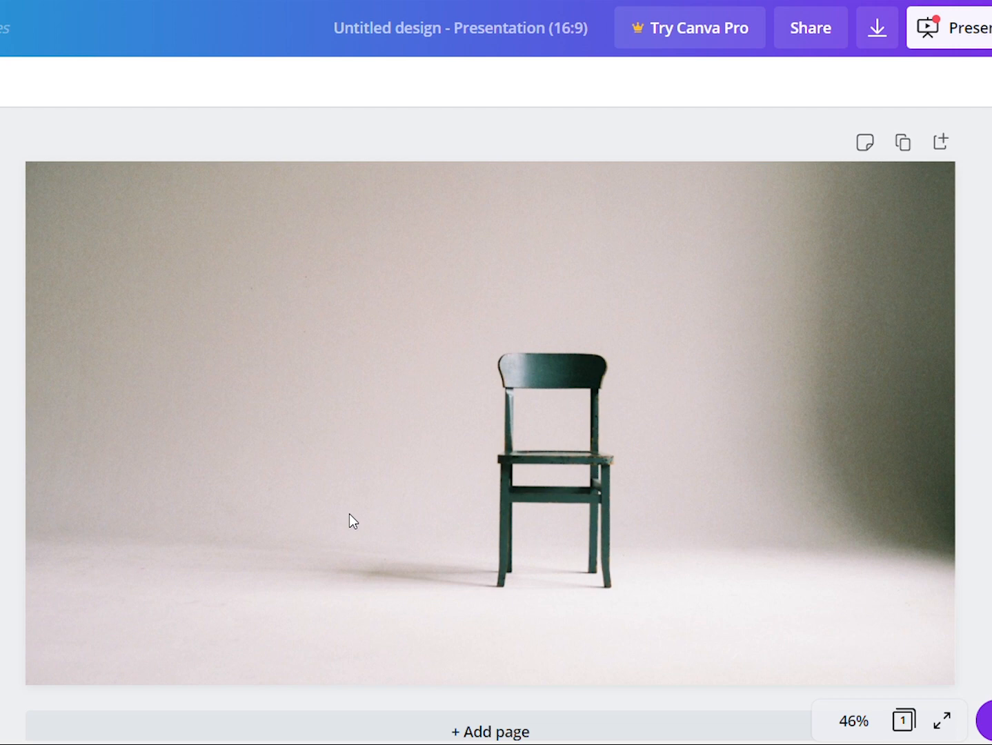
mouse_move(338, 400)
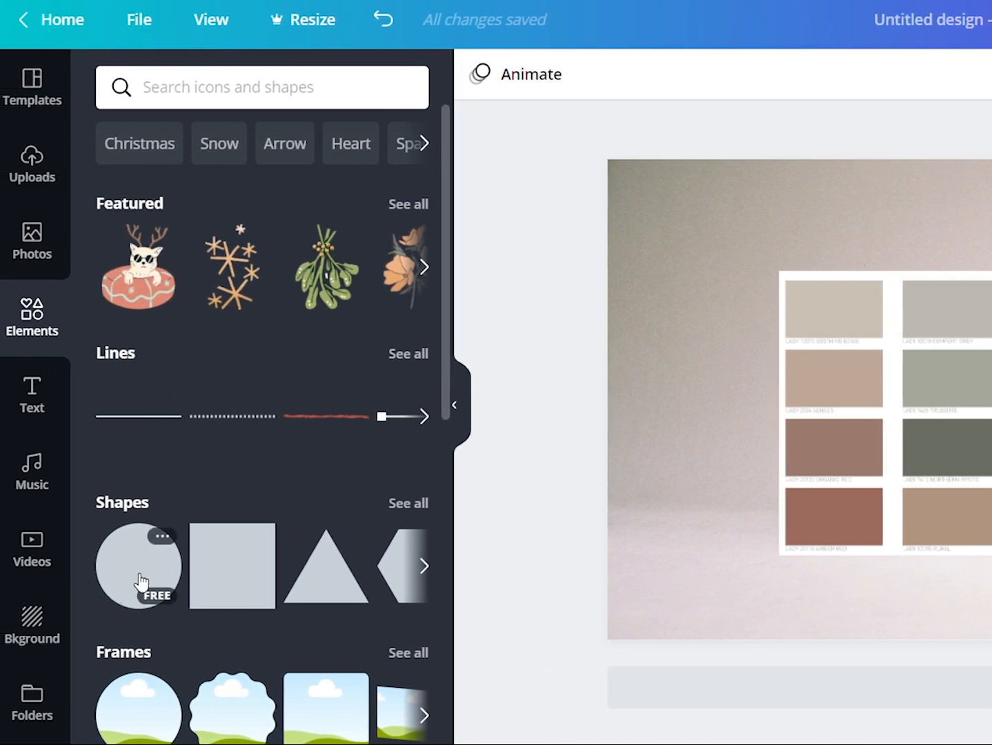
Add a circle shape, shrink it to a small dot, and place it top-left
left_click(138, 566)
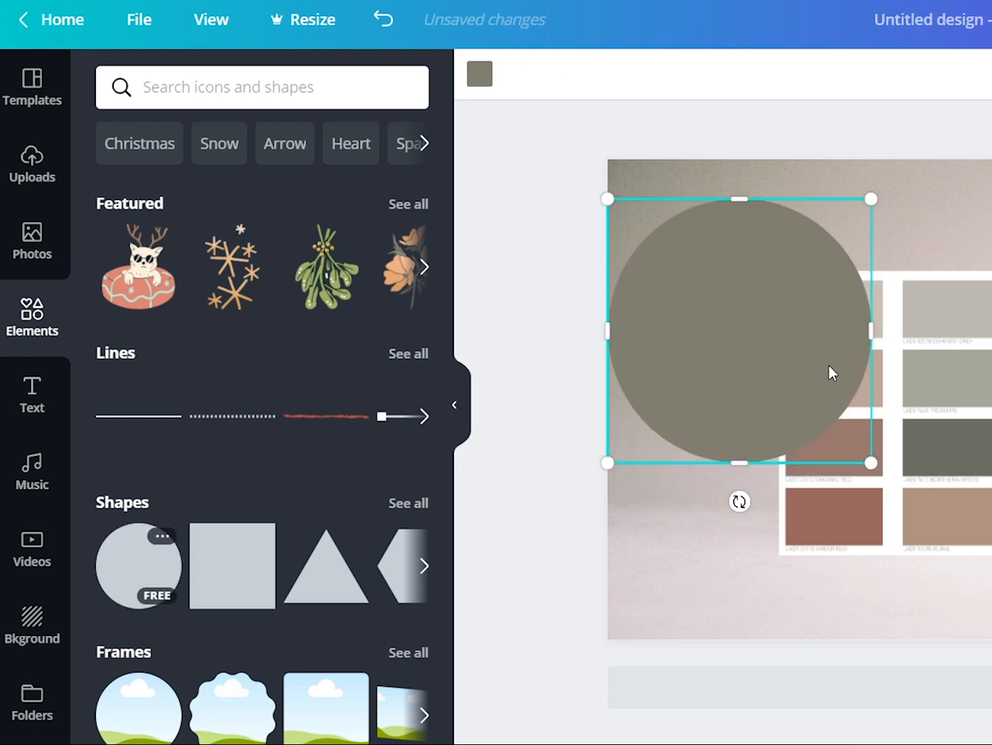
left_click_drag(831, 372, 759, 321)
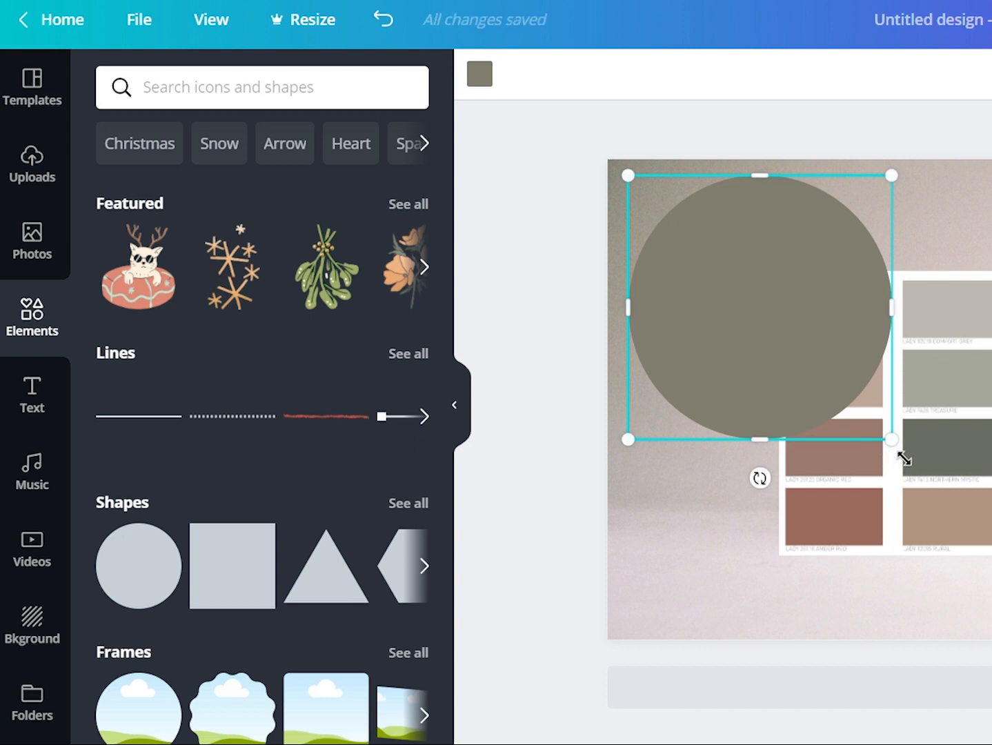
left_click_drag(876, 439, 728, 290)
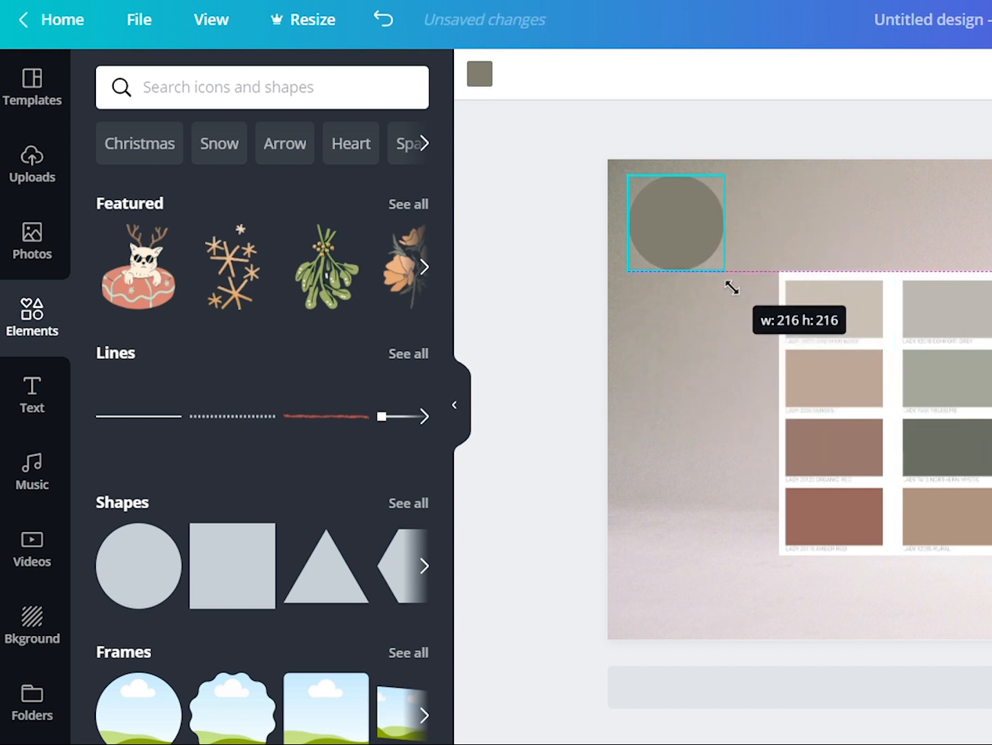
left_click_drag(728, 288, 739, 300)
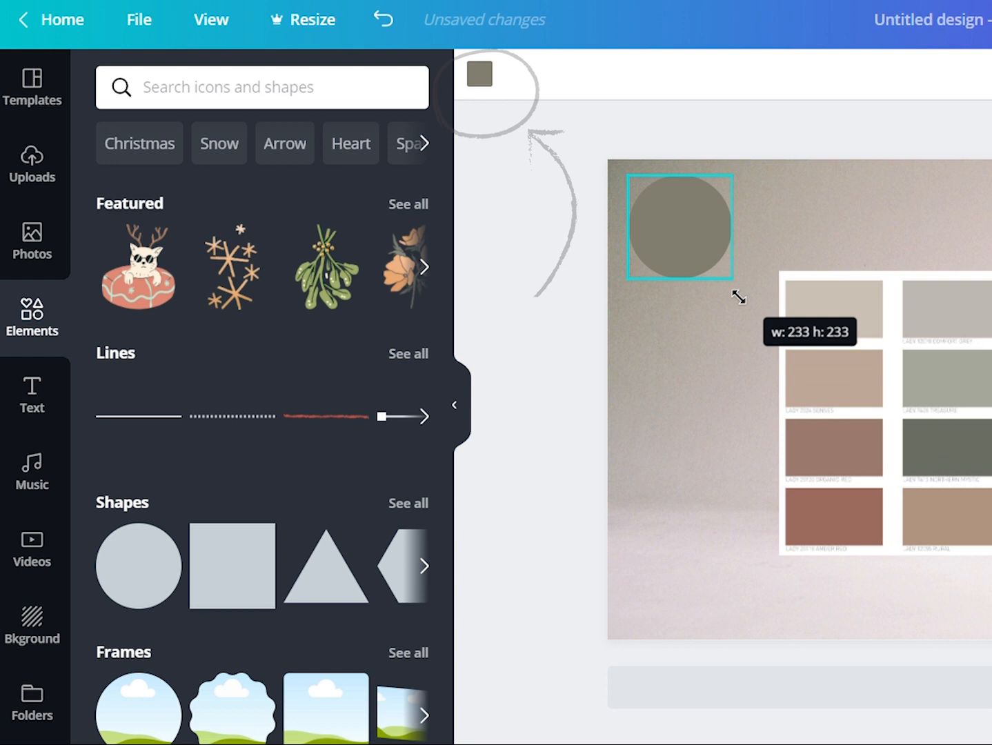
left_click_drag(740, 298, 729, 287)
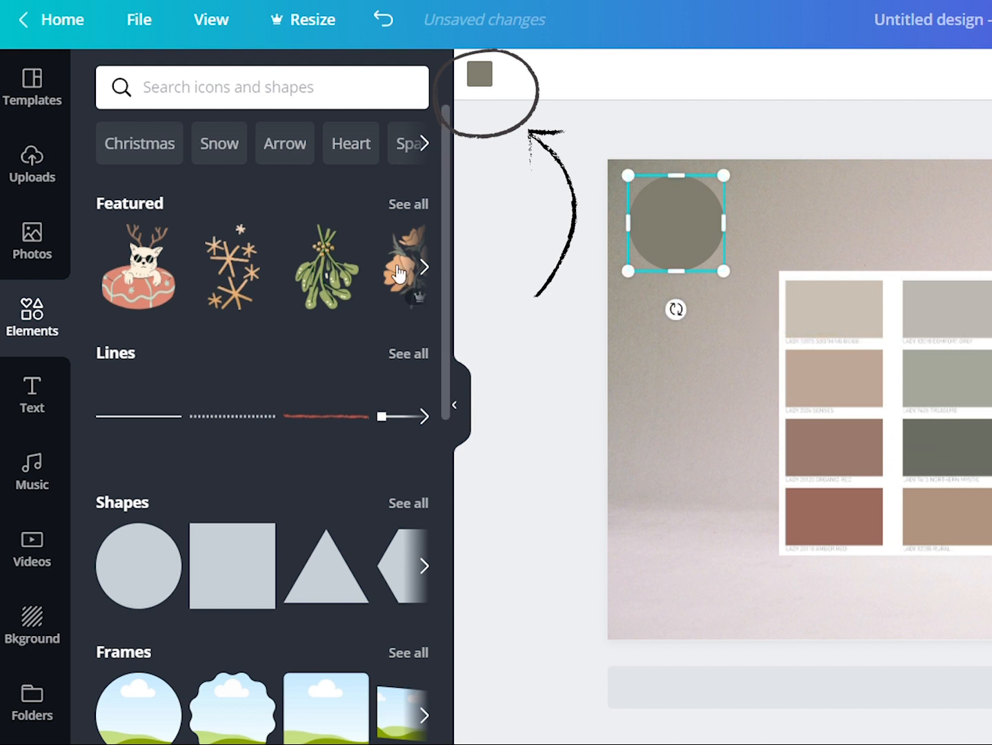
mouse_move(478, 74)
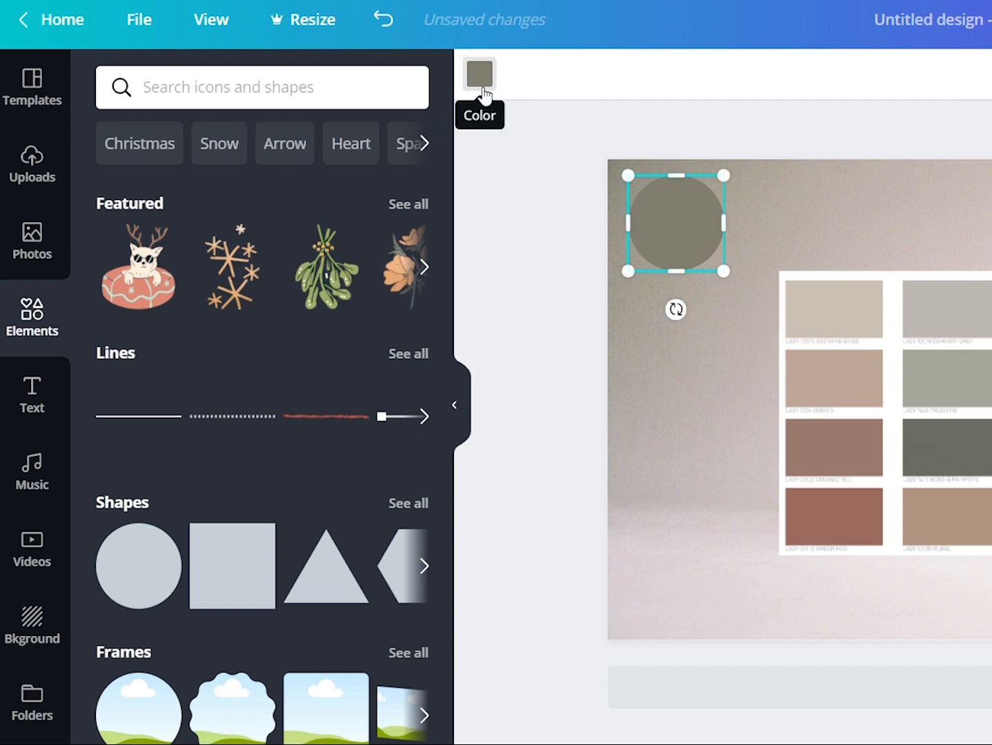
Recolour the circle grey-green from Photo Colors and add another palette circle below
left_click(479, 74)
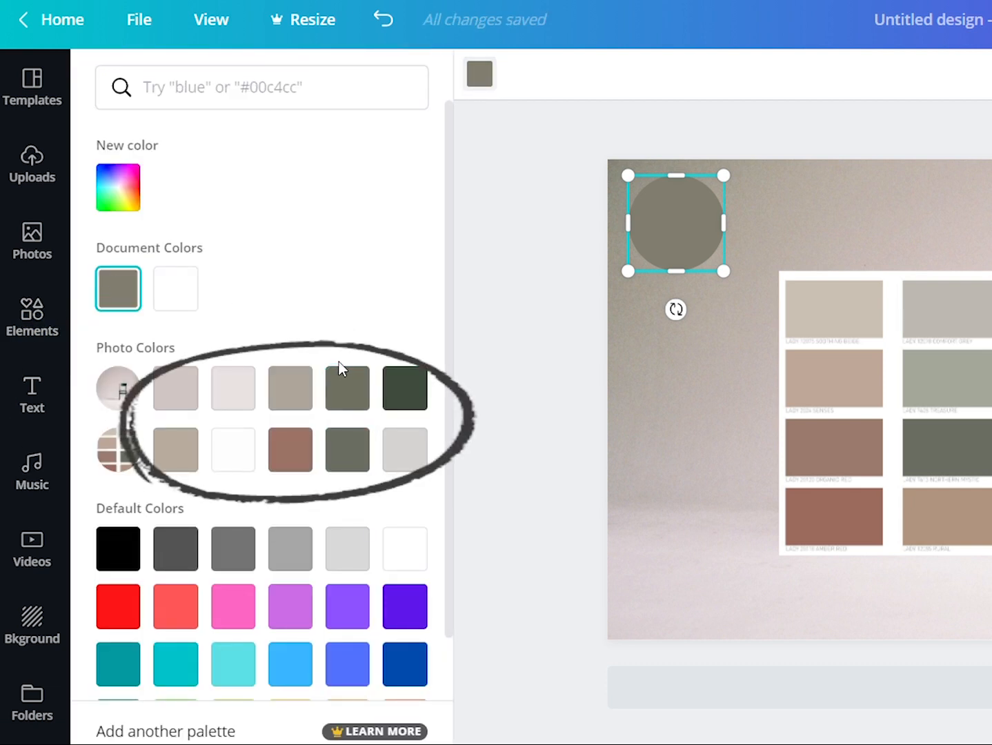
left_click(347, 387)
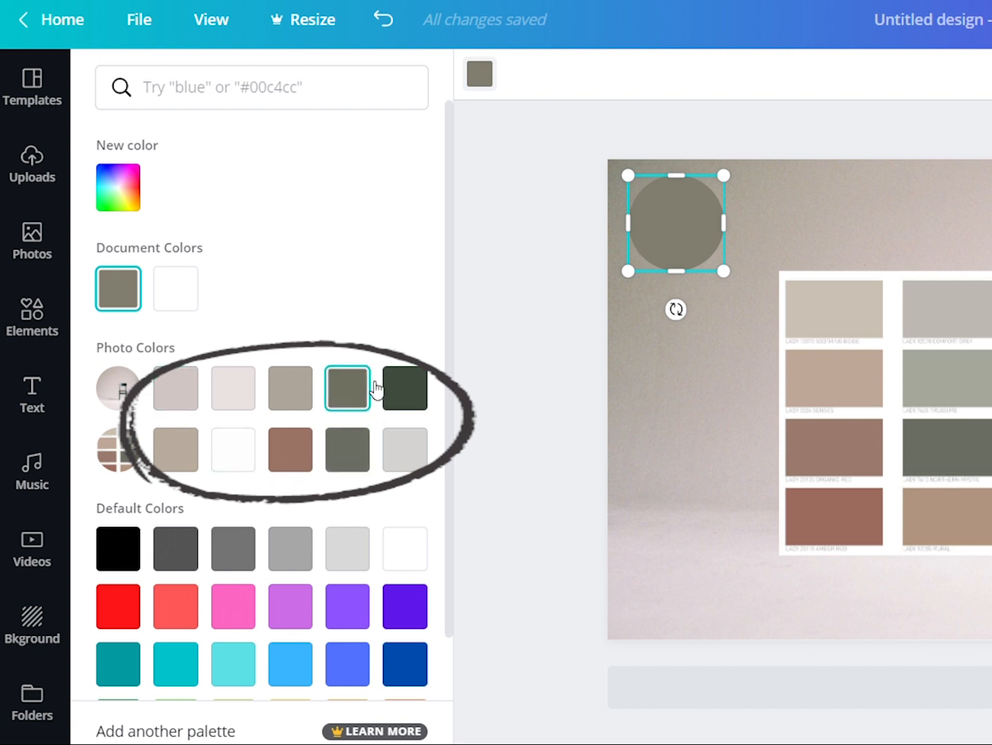
left_click(289, 450)
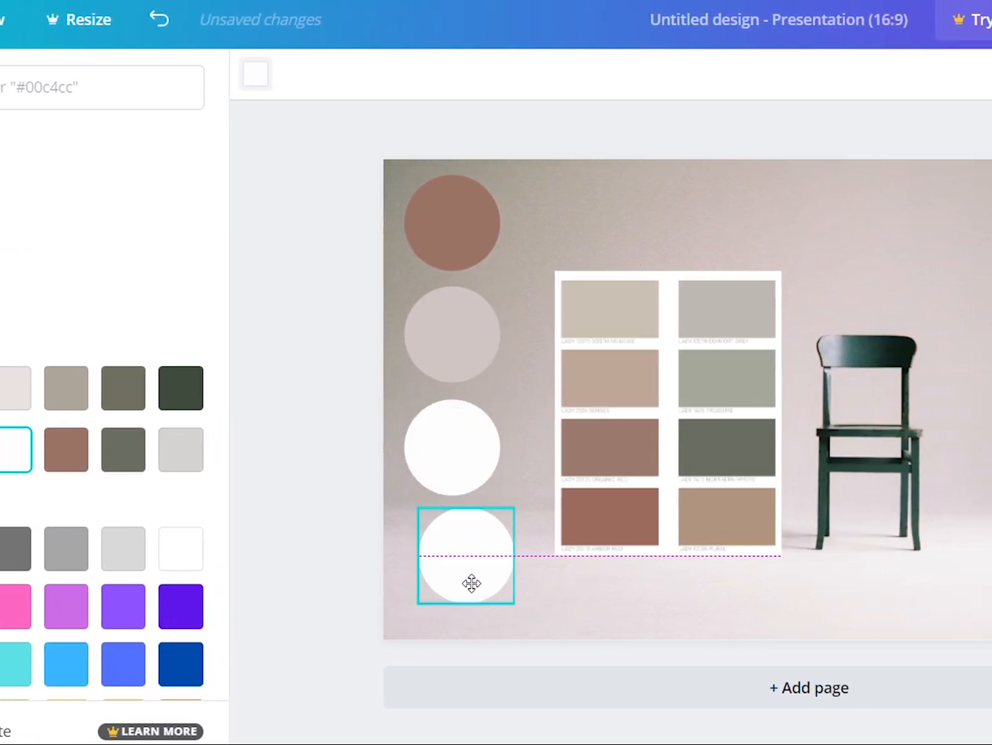
left_click_drag(472, 582, 355, 548)
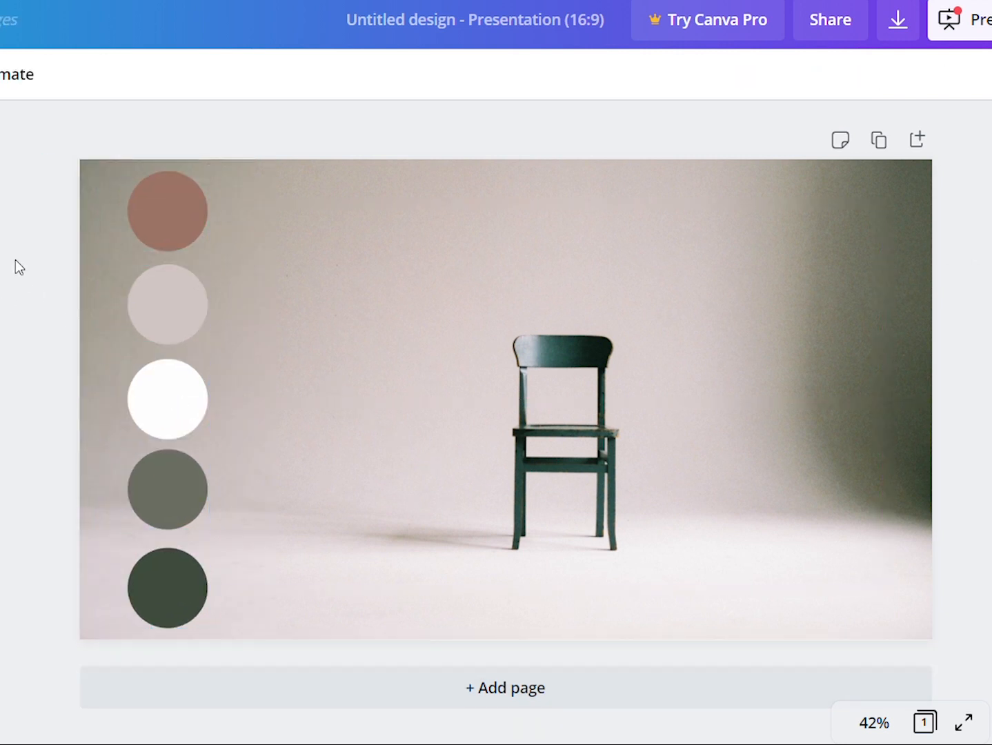
Bring up the uploaded interior photos to add the clothing rack and console images
left_click(166, 398)
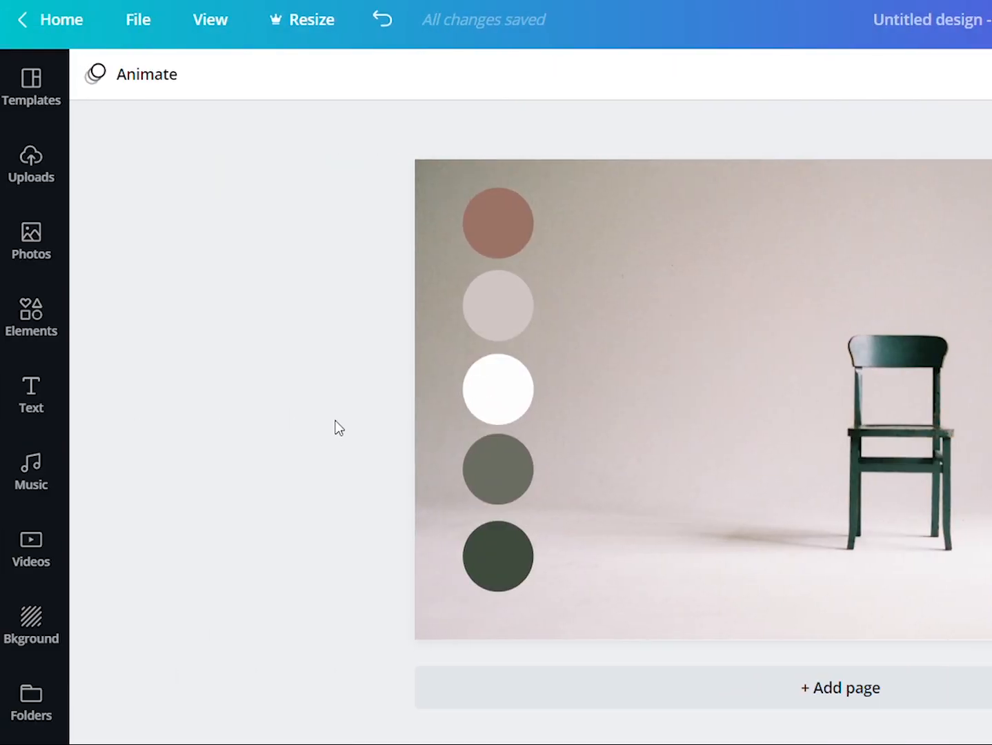
left_click(31, 166)
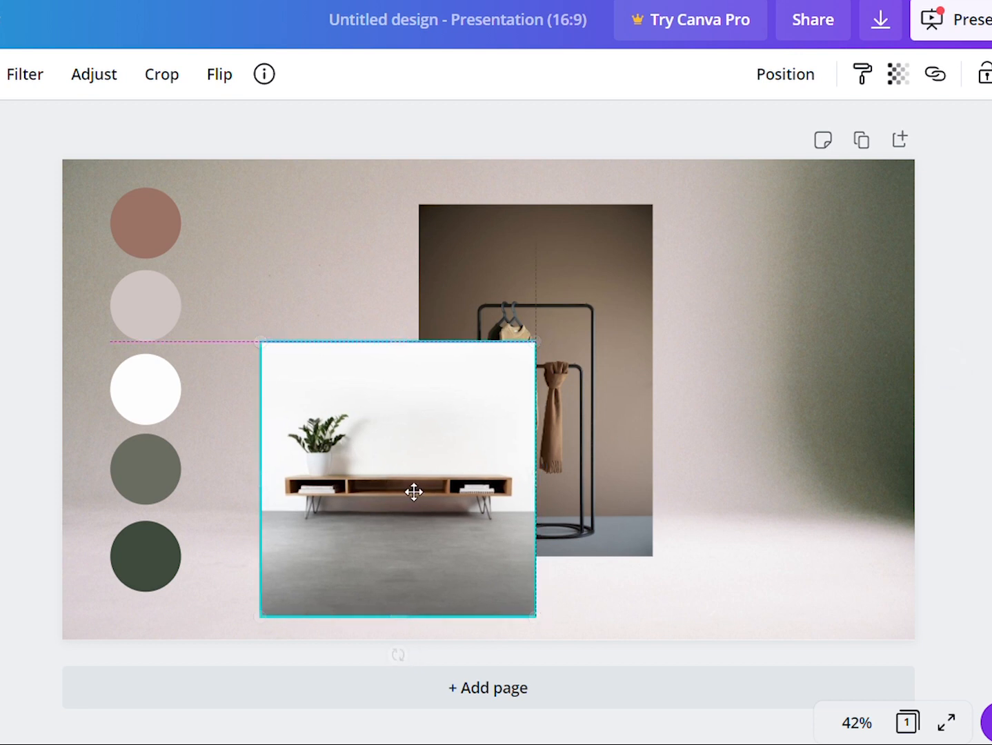
Move the console photo down over the rack photo and slightly left
left_click_drag(414, 493, 381, 500)
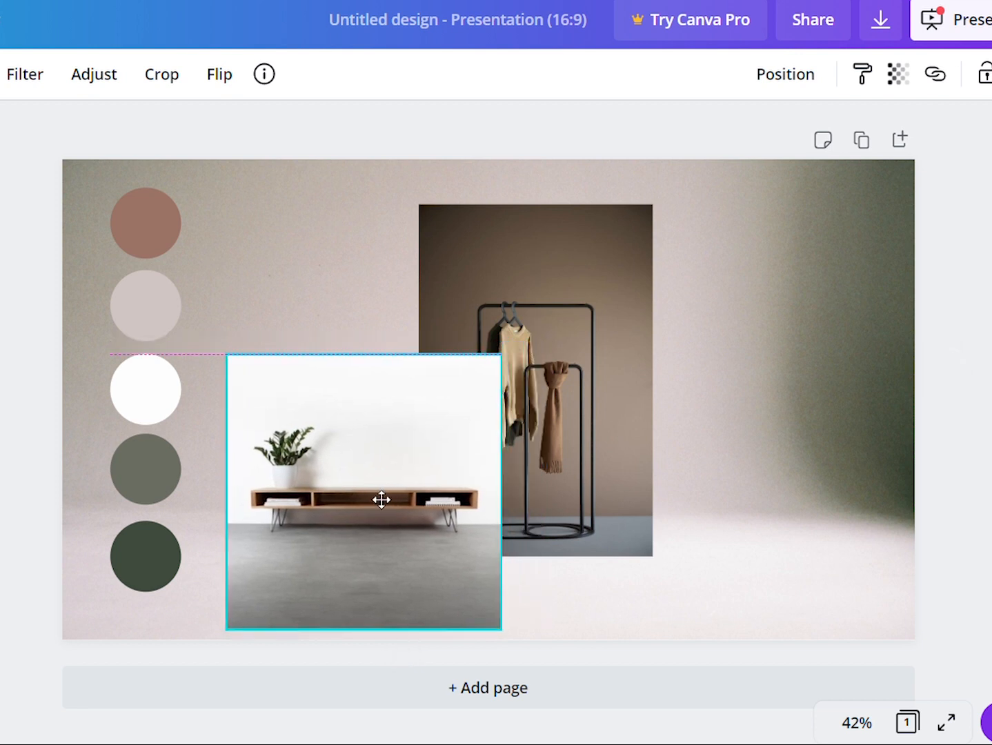
left_click_drag(228, 358, 221, 354)
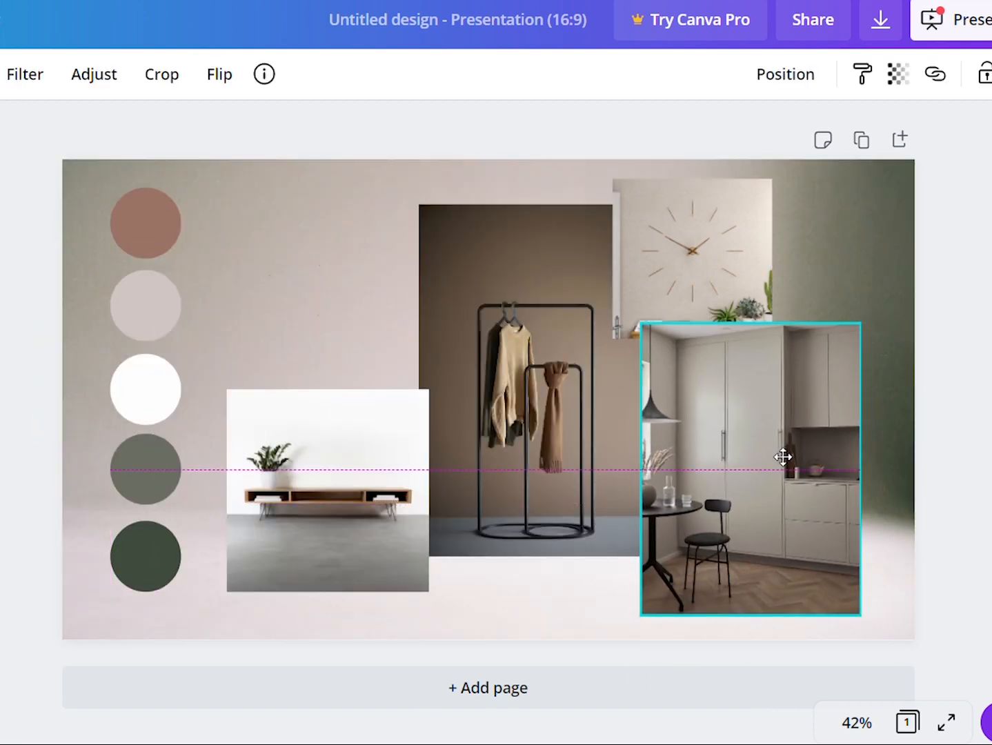
Move the kitchen photo below the clock photo and add the pink sofa photo
left_click_drag(783, 457, 782, 470)
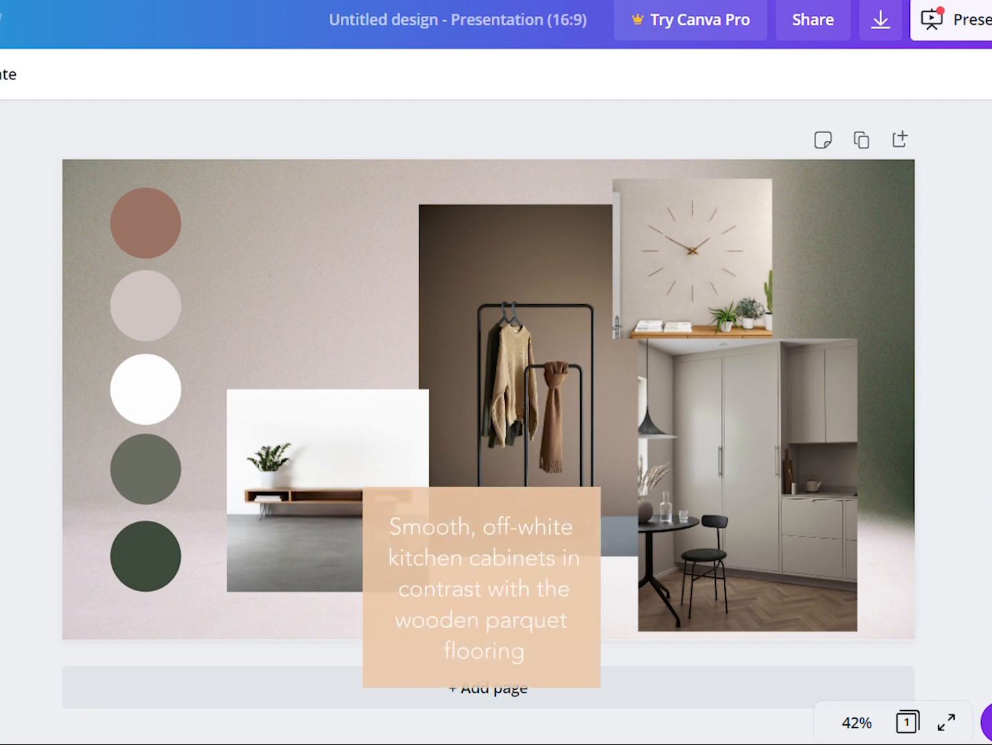
mouse_move(927, 511)
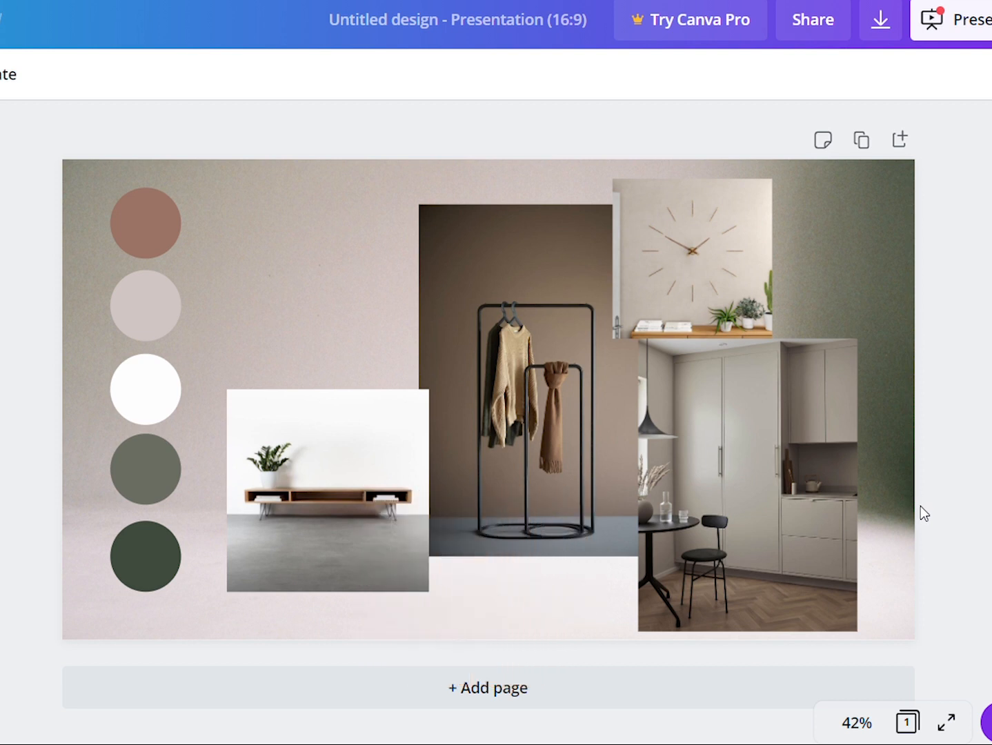
mouse_move(920, 515)
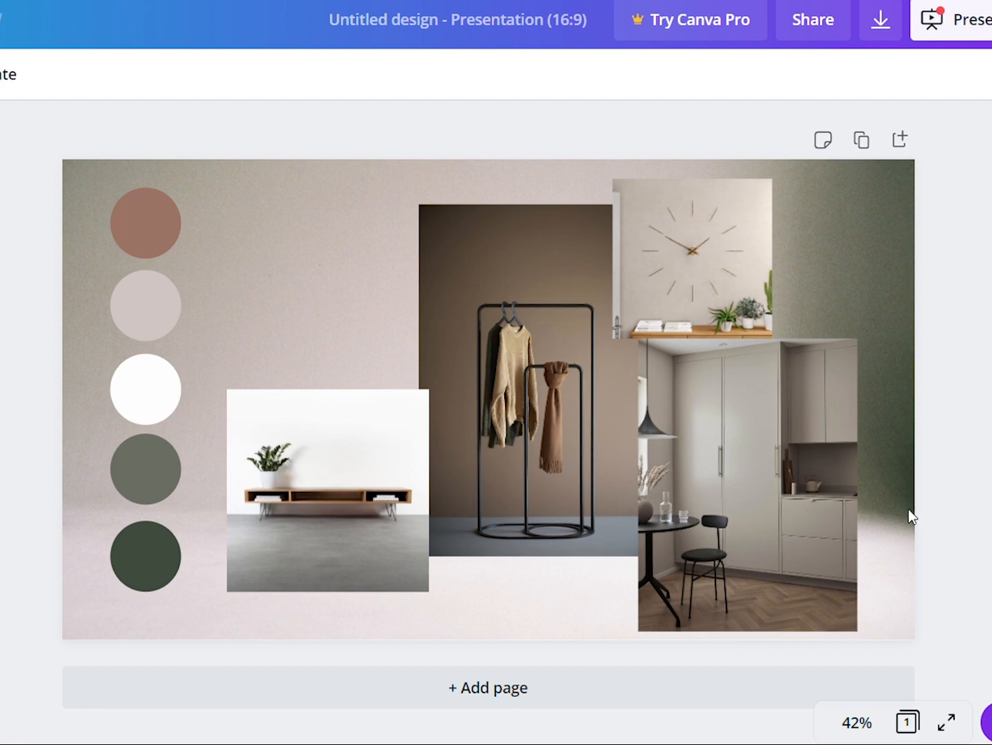
left_click(325, 483)
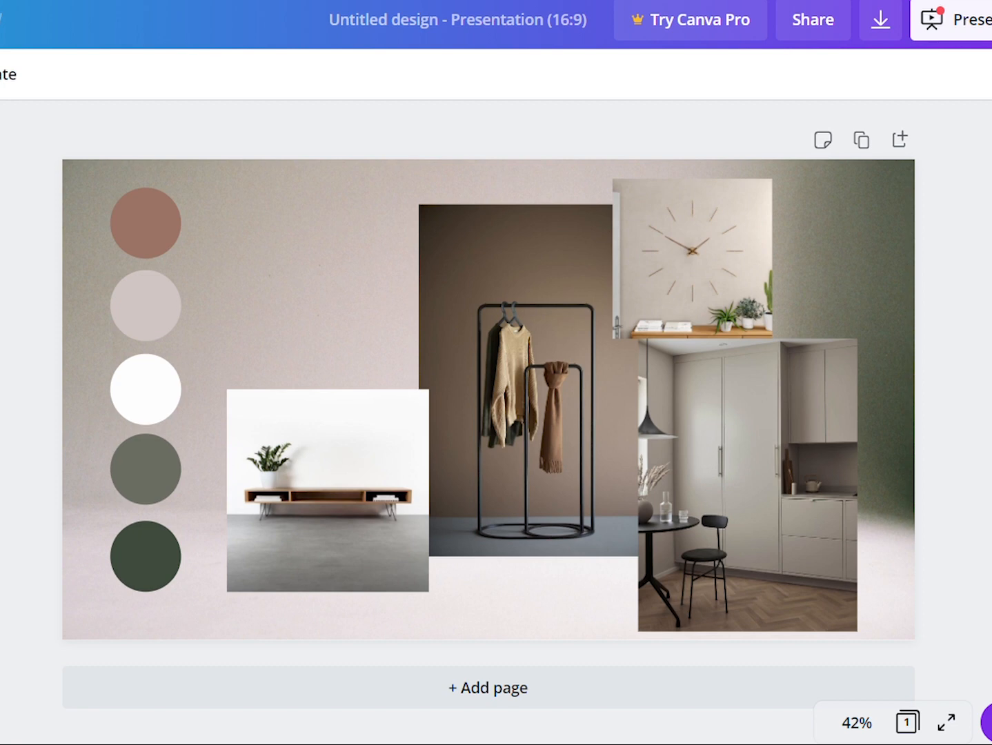
left_click(350, 304)
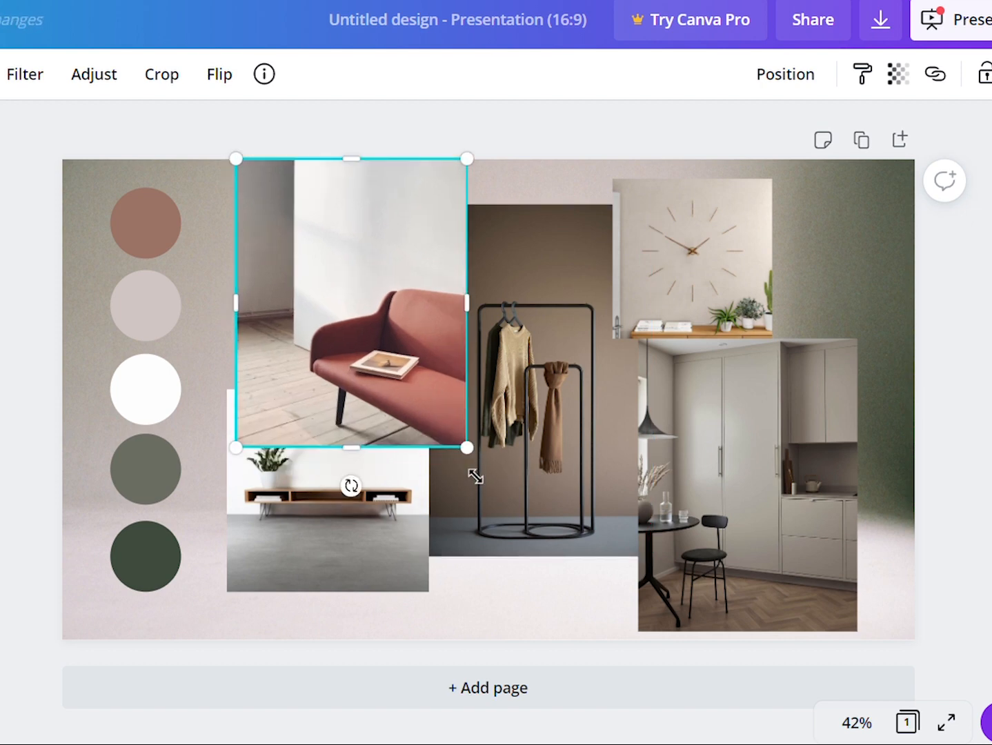
Move the pink sofa photo above the console photo, beside the rack, and shrink it
key("Delete")
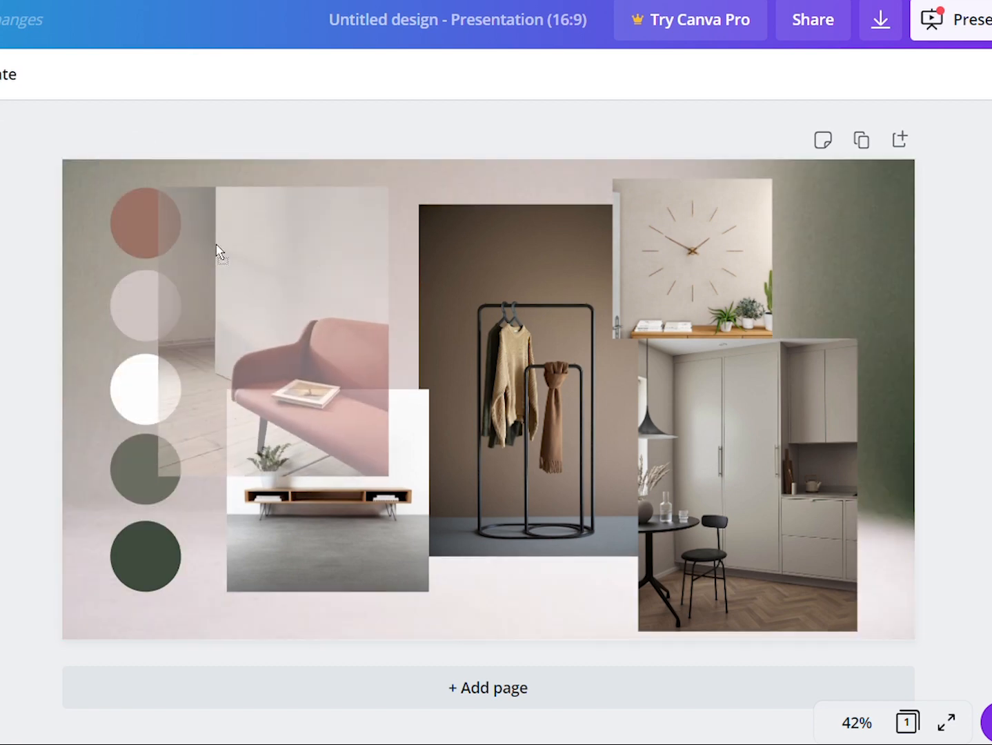
left_click(297, 311)
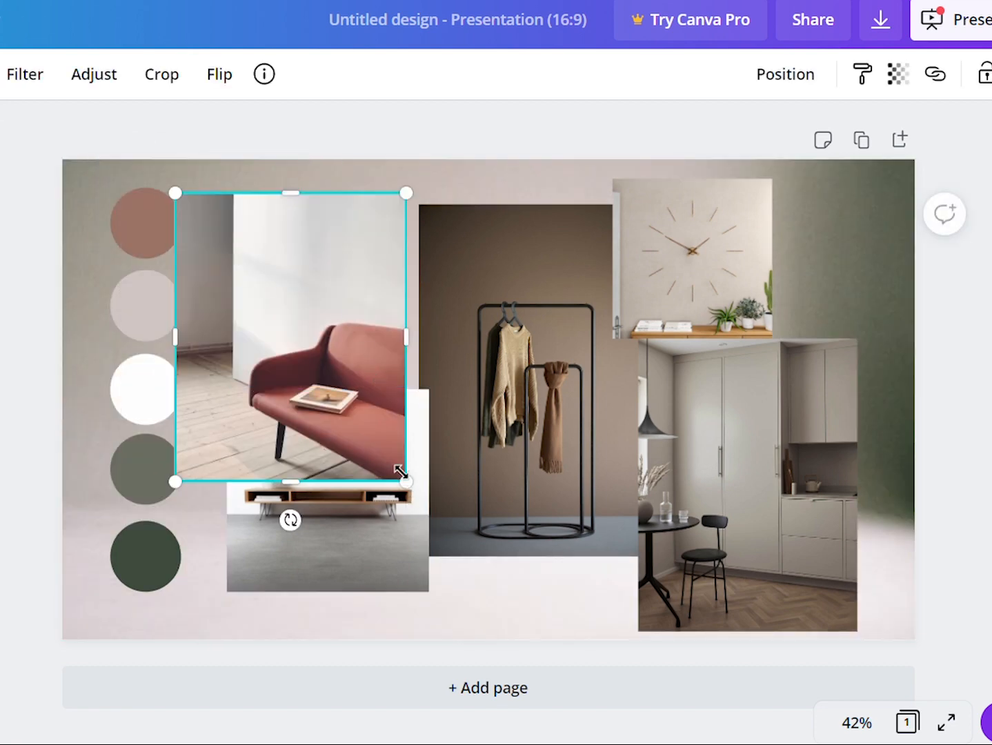
left_click_drag(290, 331, 354, 317)
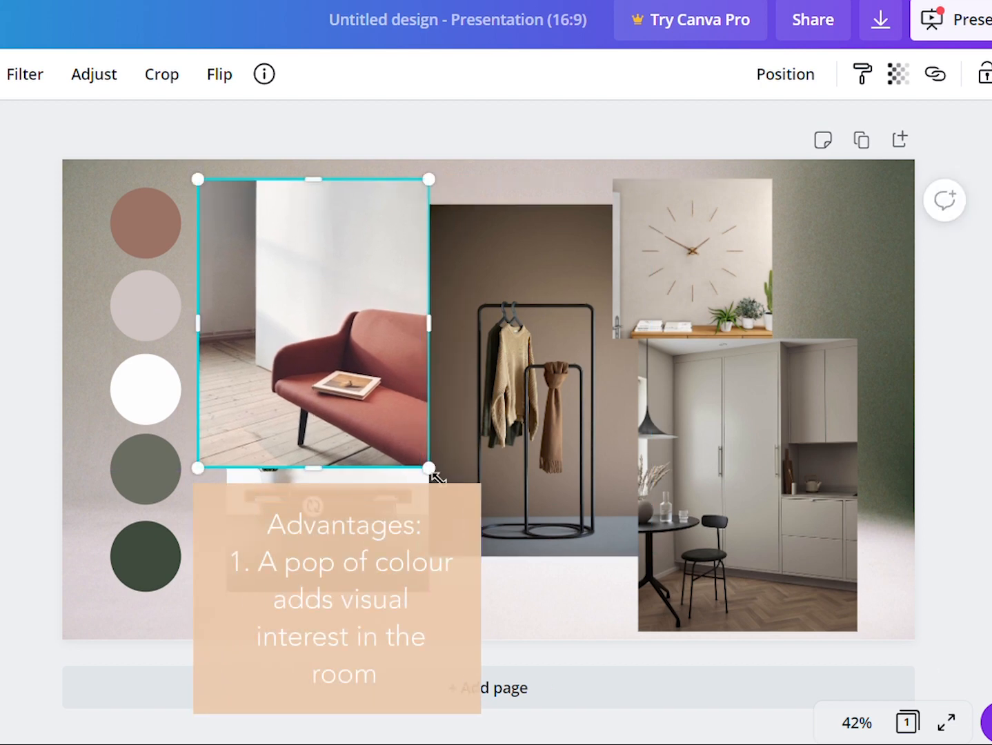
left_click_drag(431, 469, 386, 413)
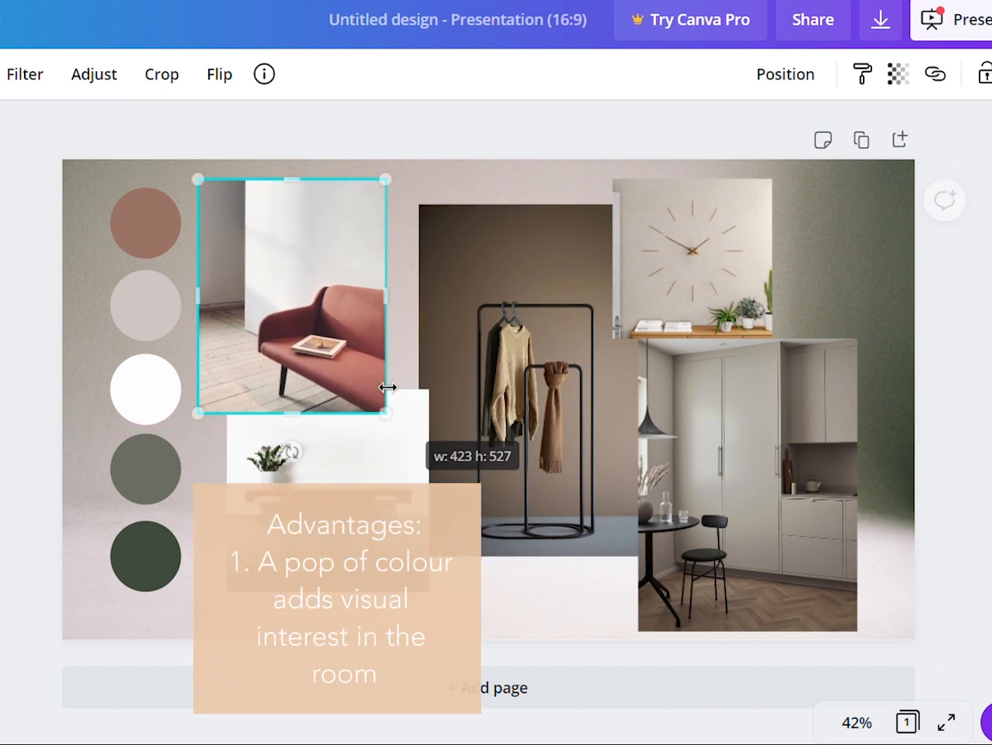
left_click_drag(385, 386, 428, 331)
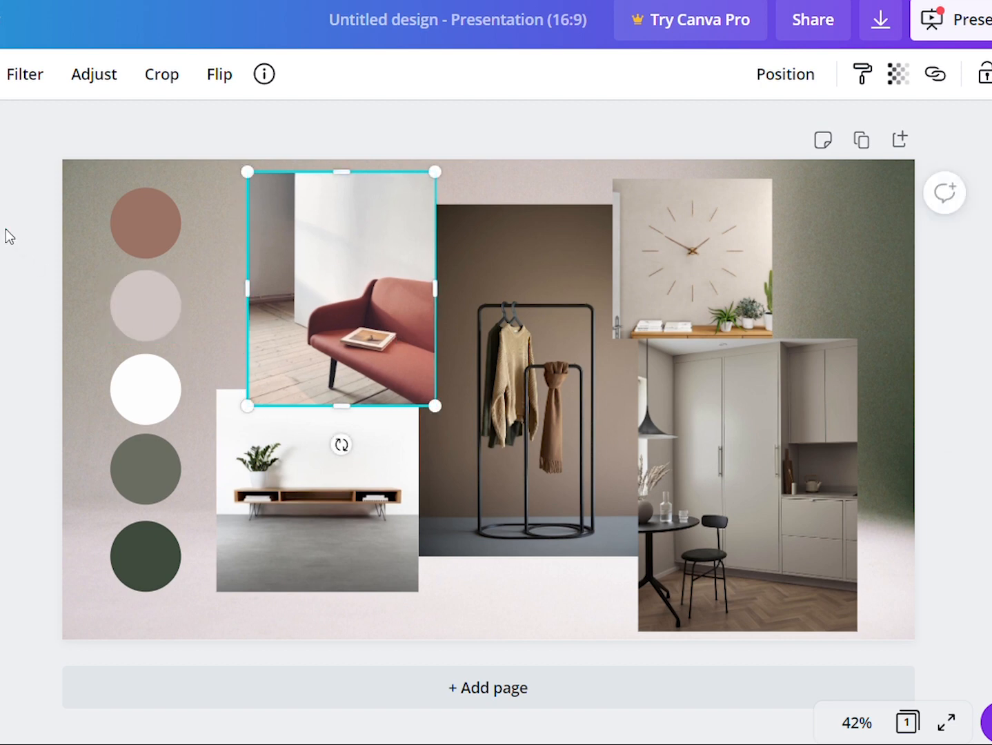
mouse_move(368, 361)
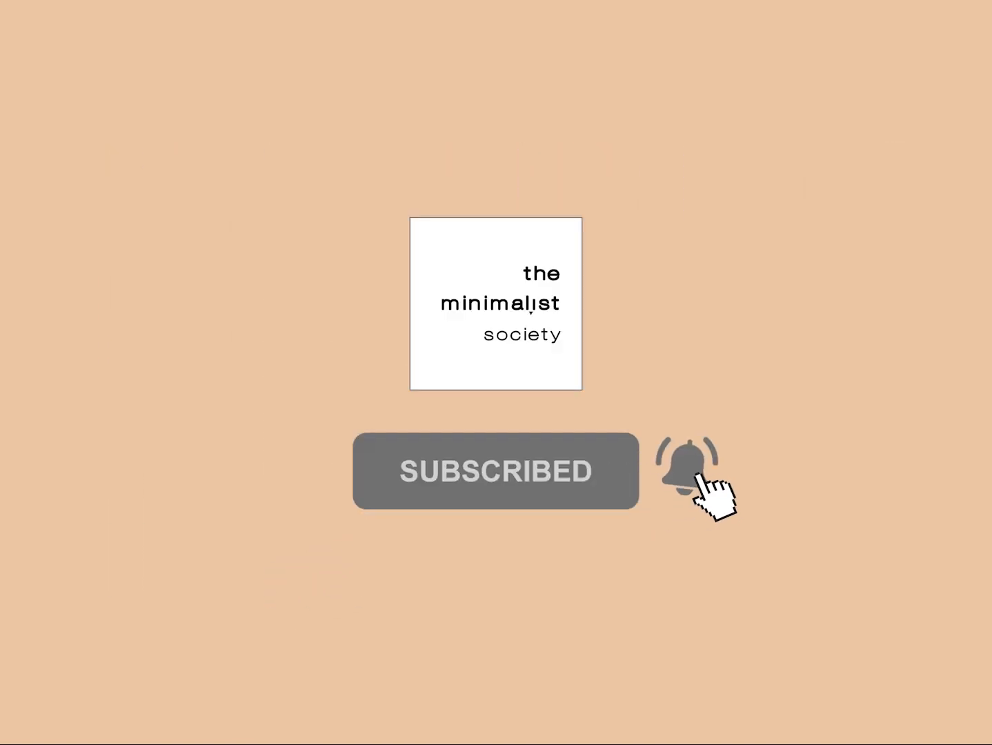
mouse_move(769, 565)
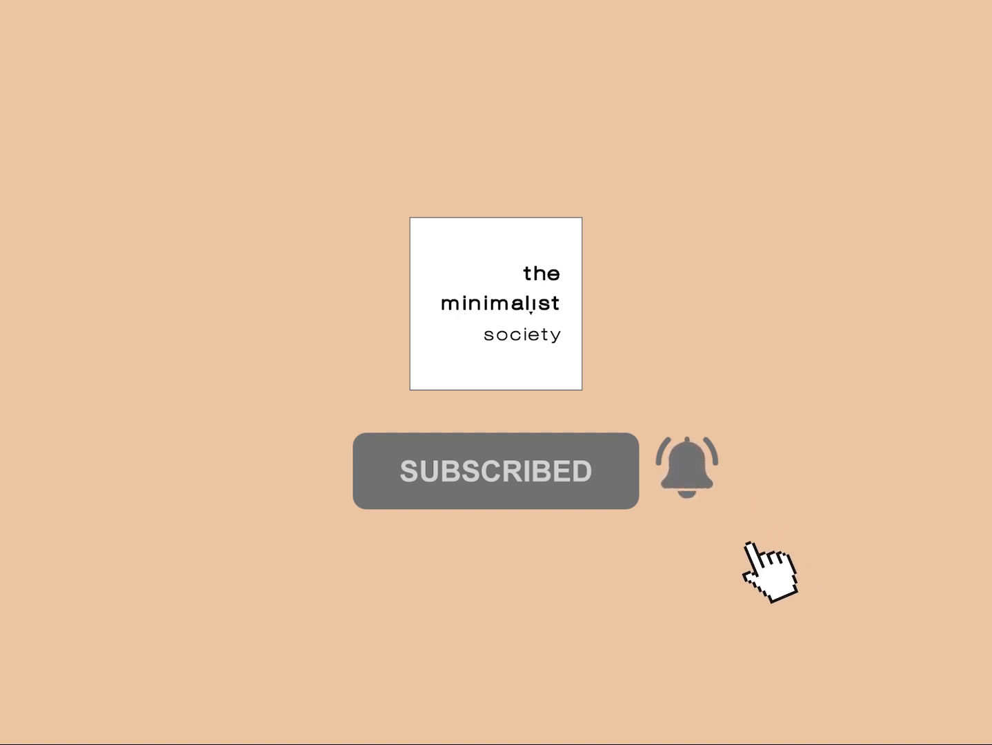